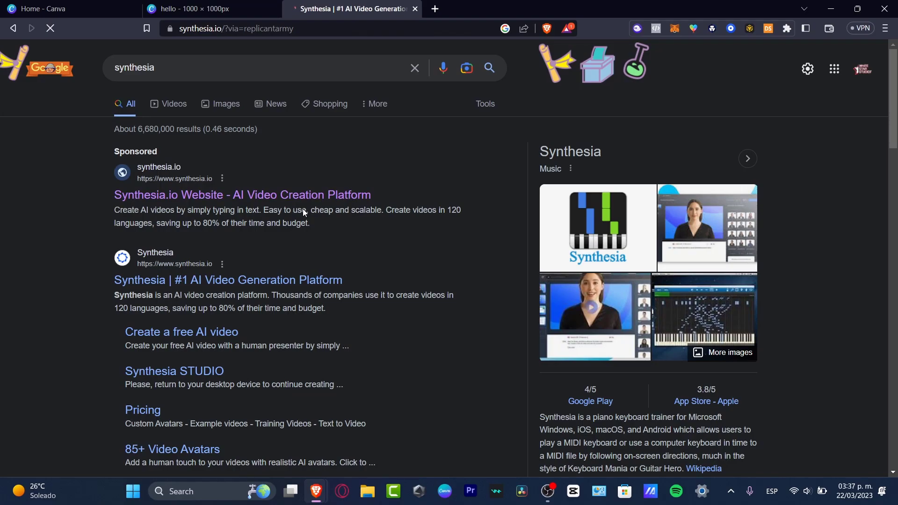
Step: Open the sponsored Synthesia.io result from the Google search results
{"action": "left_click", "coordinate": [227, 280]}
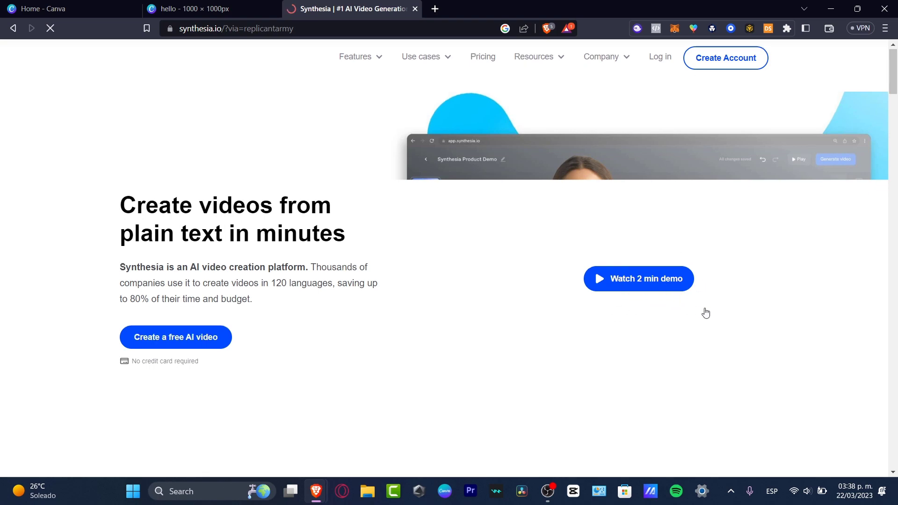
{"action": "scroll", "scroll_direction": "down", "scroll_amount": 3}
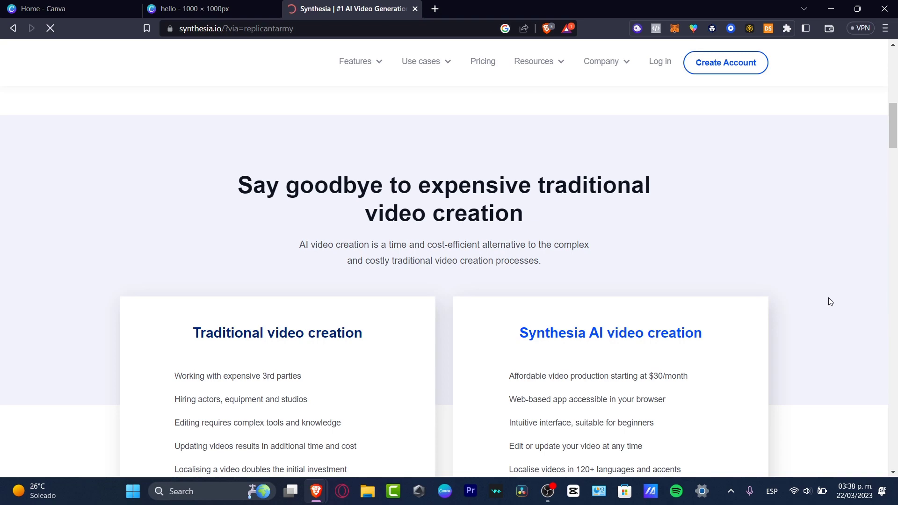
{"action": "scroll", "scroll_direction": "down", "scroll_amount": 3}
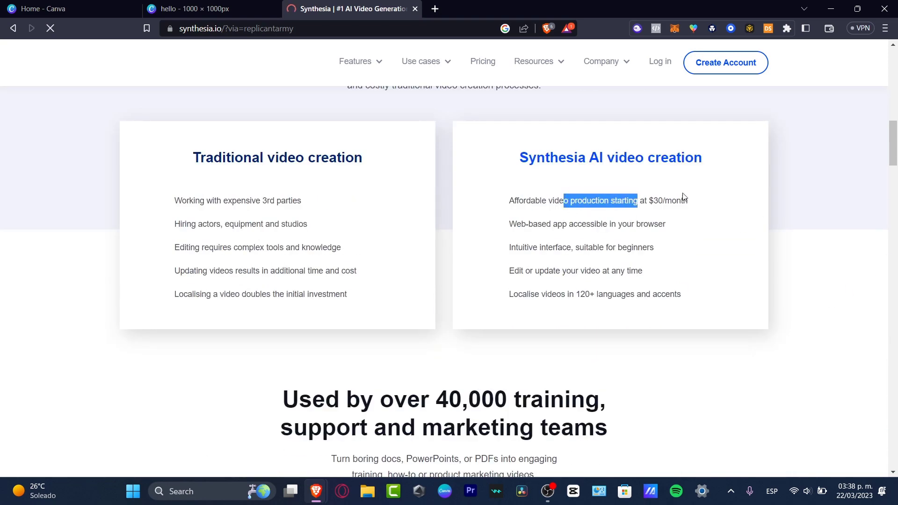
{"action": "left_click_drag", "start_coordinate": [637, 201], "coordinate": [688, 200]}
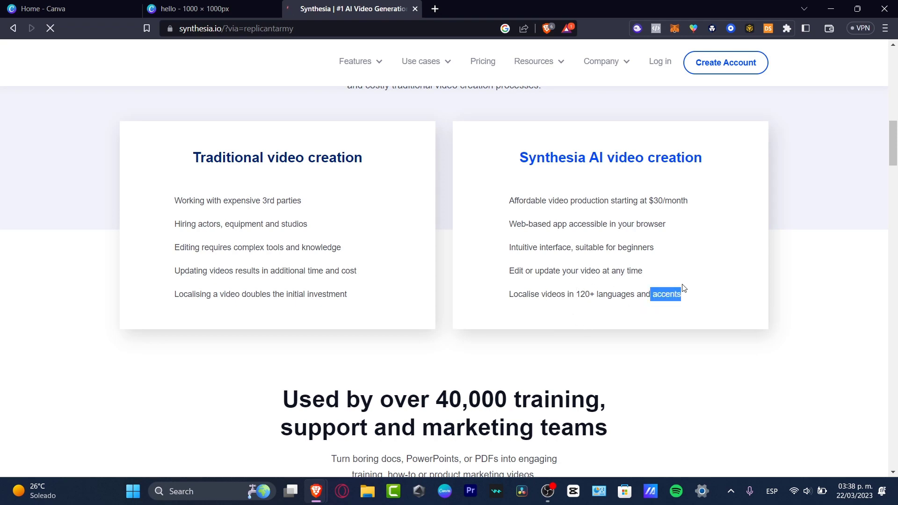
{"action": "scroll", "scroll_direction": "down", "scroll_amount": 3}
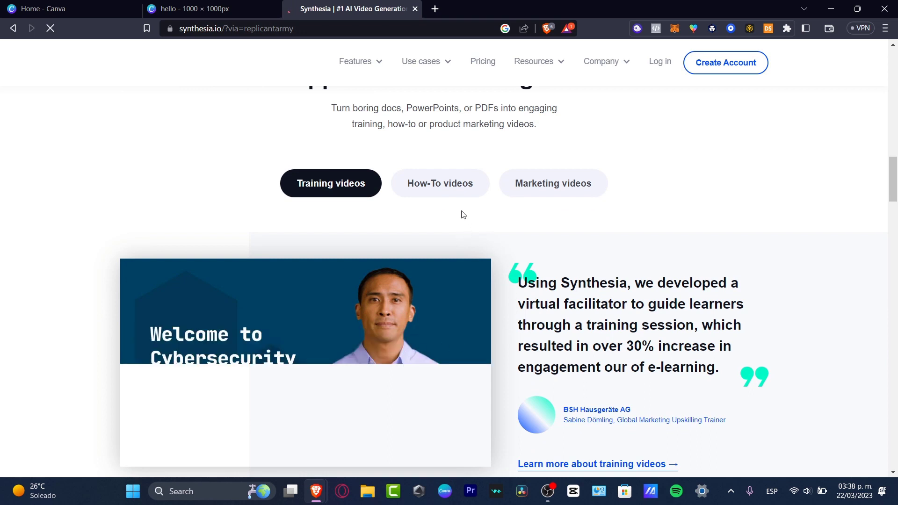
{"action": "mouse_move", "coordinate": [573, 194]}
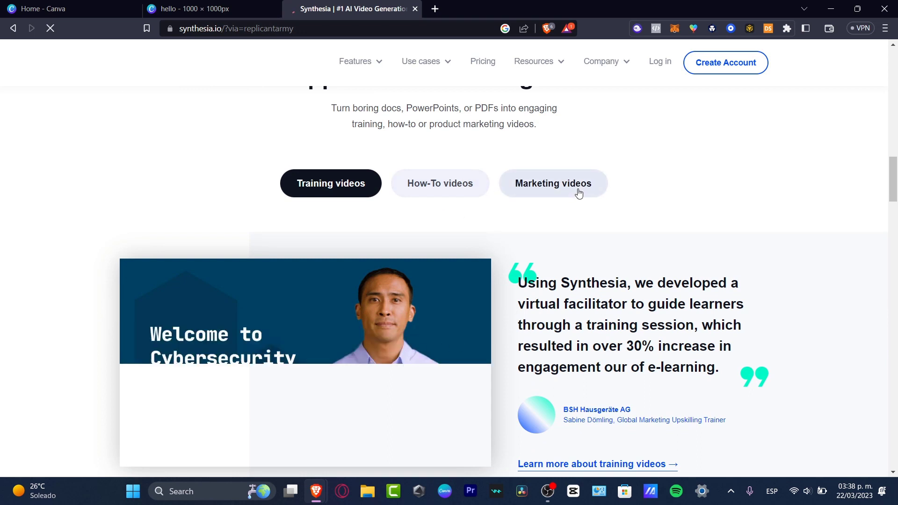
{"action": "scroll", "scroll_direction": "down", "scroll_amount": 3}
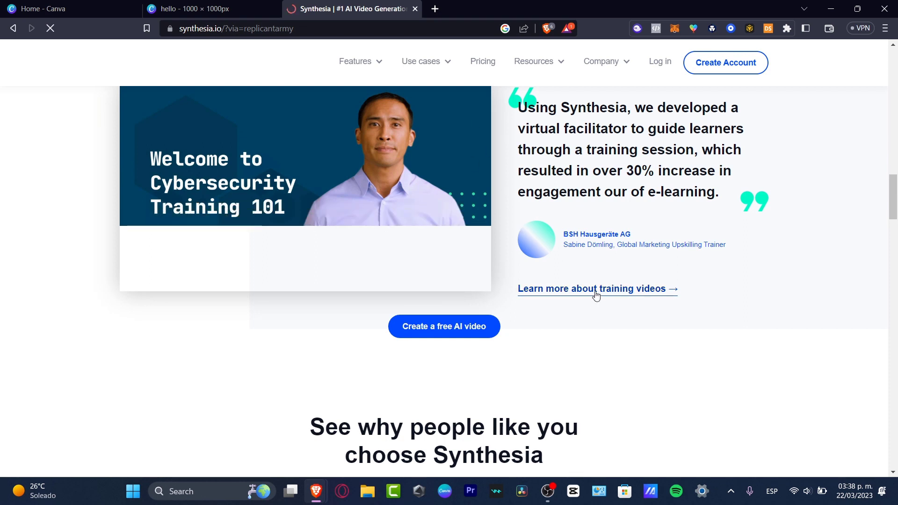
{"action": "scroll", "scroll_direction": "down", "scroll_amount": 3}
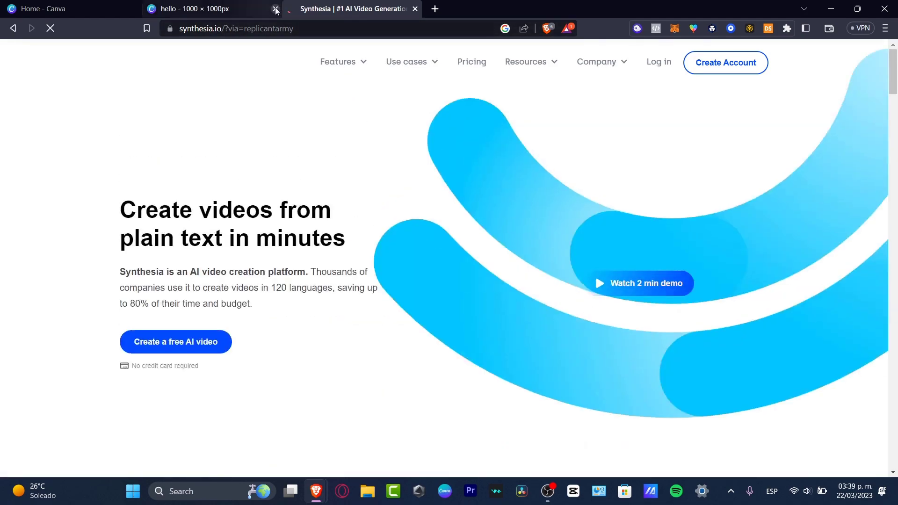
{"action": "left_click", "coordinate": [275, 9]}
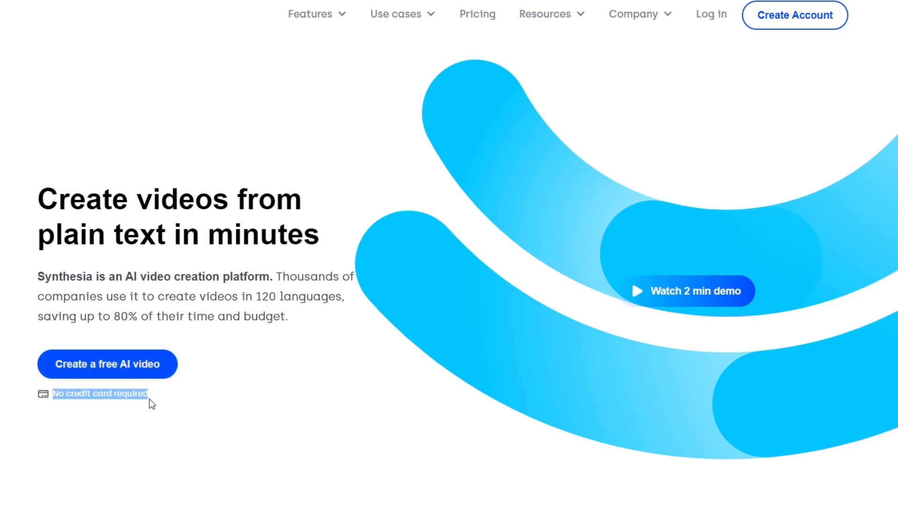
{"action": "mouse_move", "coordinate": [117, 434]}
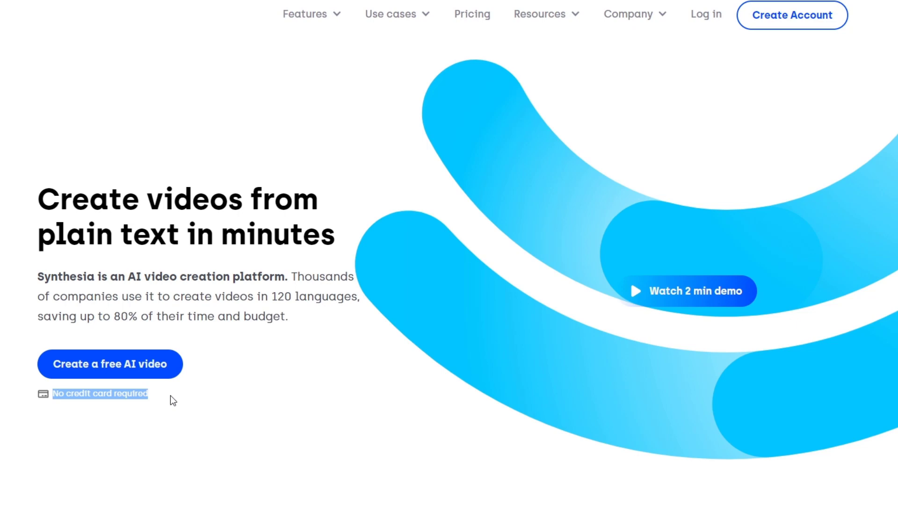
Step: Start a free video with the Learning & Development How-To Video template and select its example script
{"action": "left_click", "coordinate": [109, 364]}
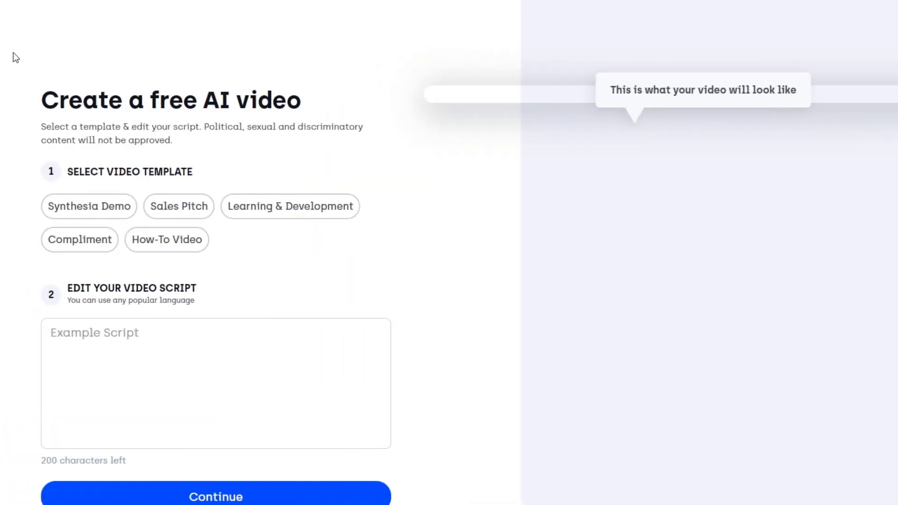
{"action": "left_click", "coordinate": [290, 206]}
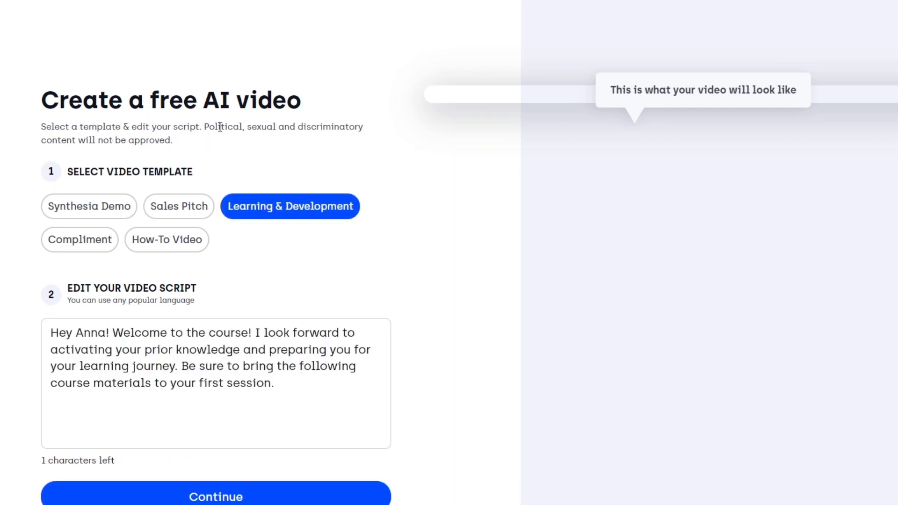
{"action": "mouse_move", "coordinate": [383, 133]}
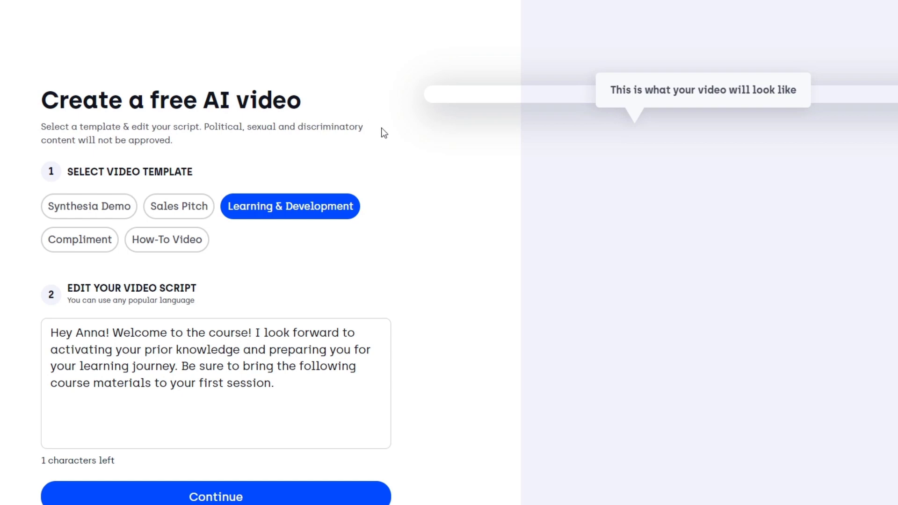
{"action": "left_click_drag", "start_coordinate": [228, 126], "coordinate": [193, 171]}
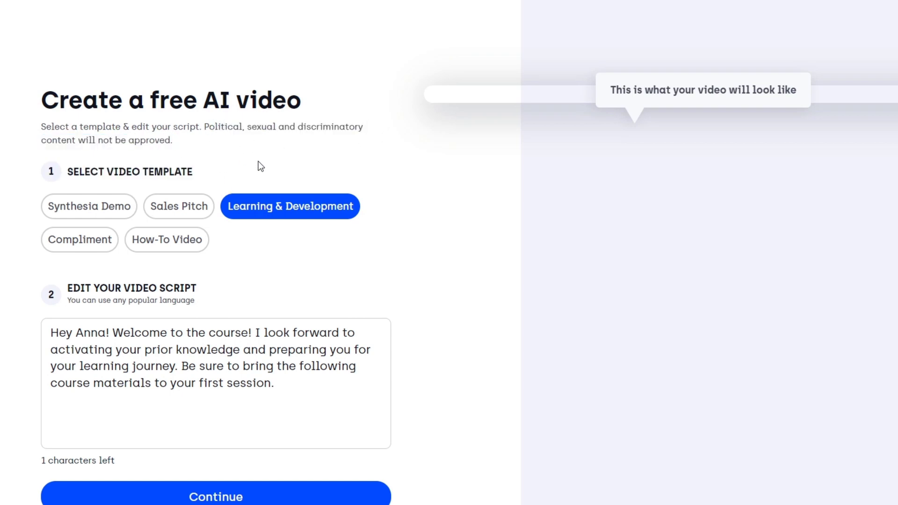
{"action": "mouse_move", "coordinate": [245, 157]}
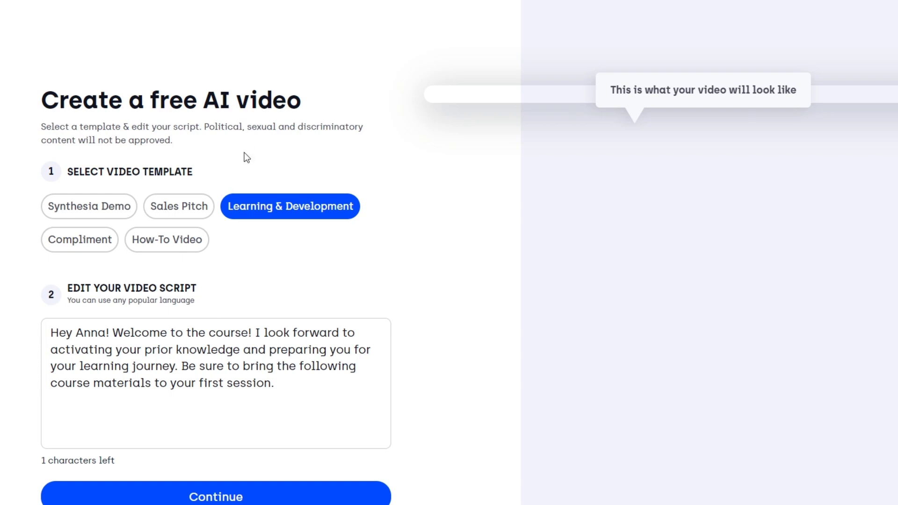
{"action": "left_click", "coordinate": [167, 239]}
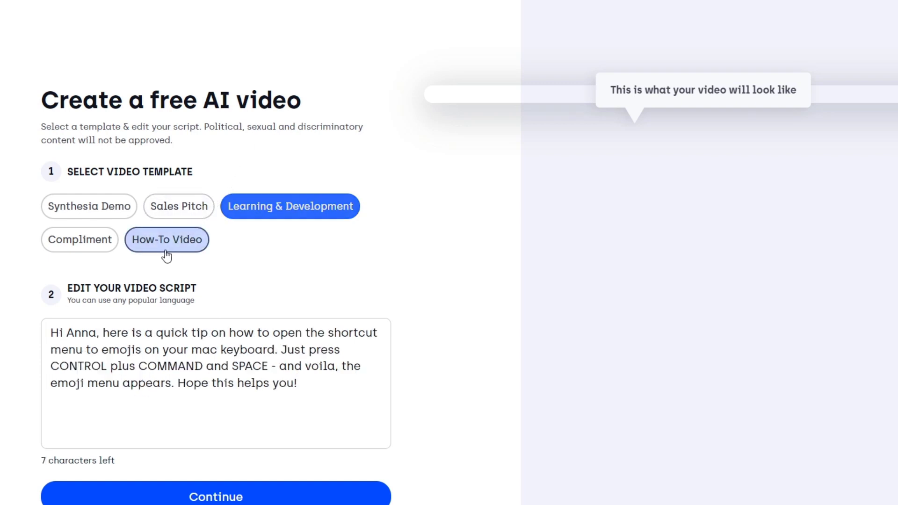
{"action": "left_click", "coordinate": [167, 240]}
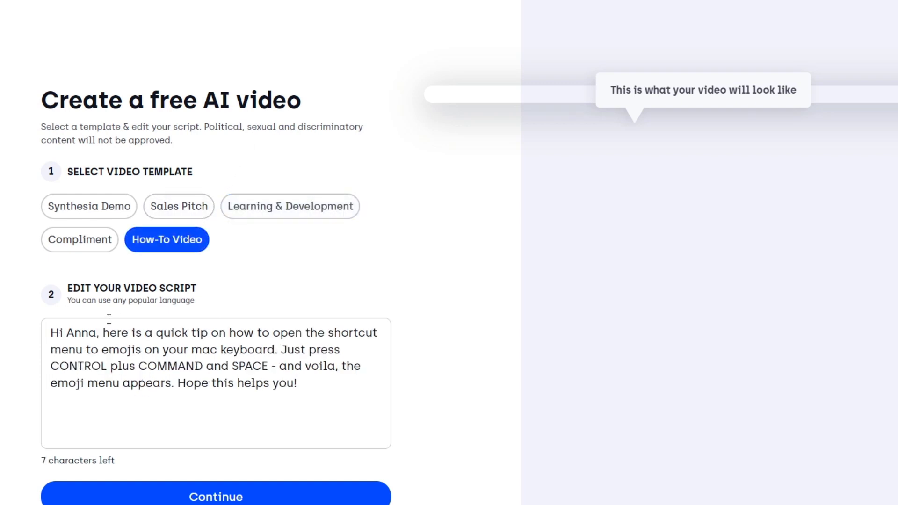
{"action": "left_click_drag", "start_coordinate": [83, 289], "coordinate": [192, 289]}
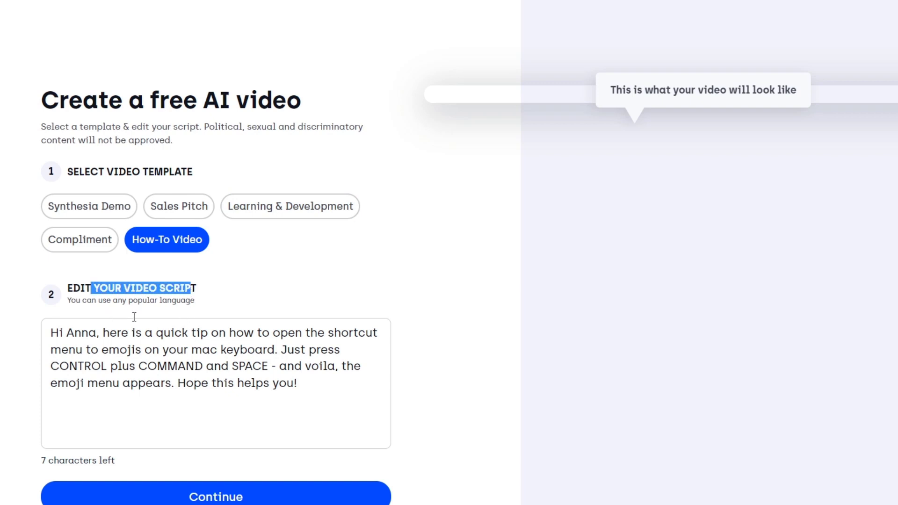
{"action": "mouse_move", "coordinate": [246, 318]}
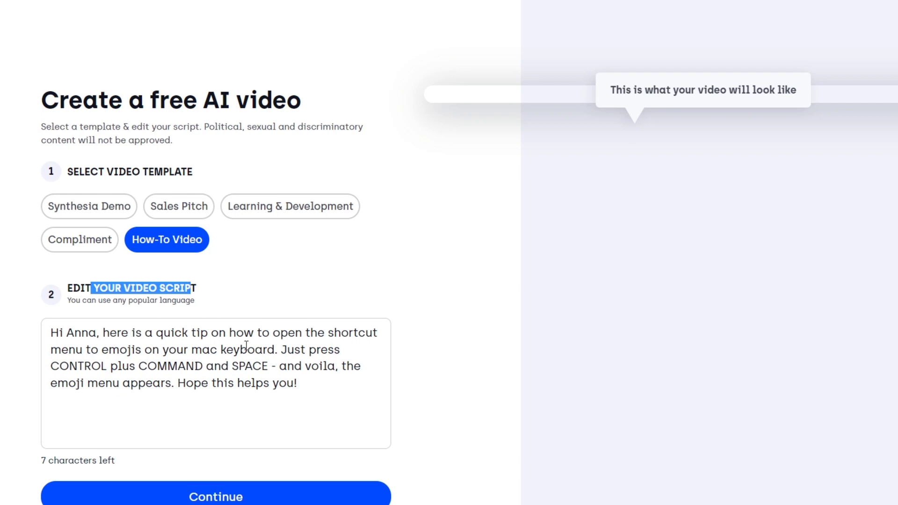
{"action": "mouse_move", "coordinate": [360, 339]}
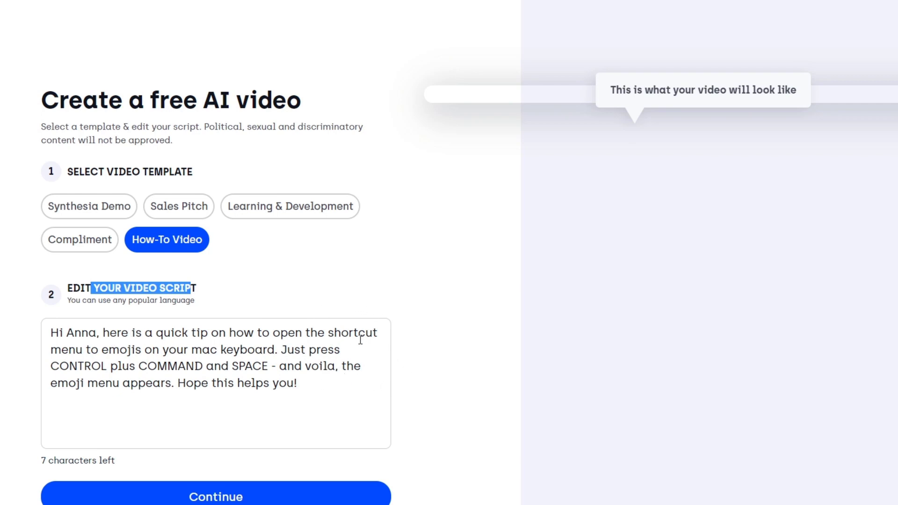
{"action": "mouse_move", "coordinate": [337, 388]}
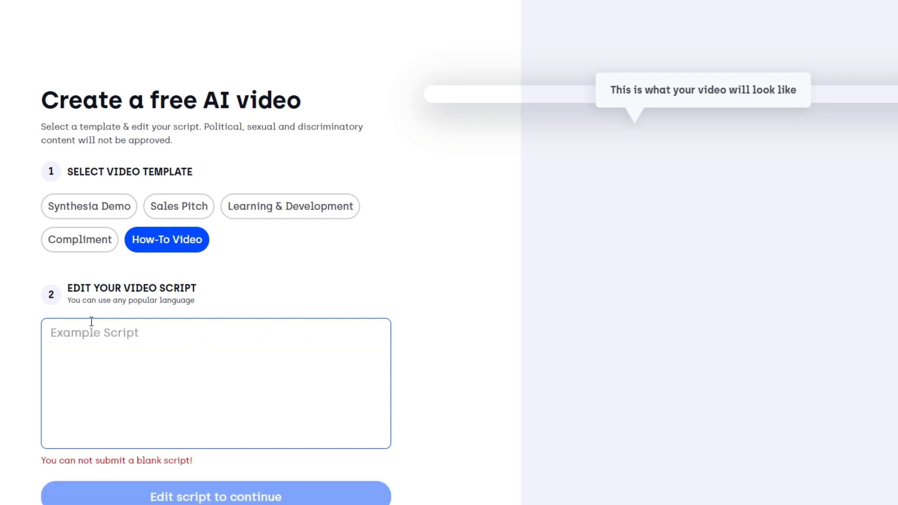
Step: Enter the script 'Welcome to Tech Express, I am going t… Synthesia app.' and continue
{"action": "type", "text": "Welcome"}
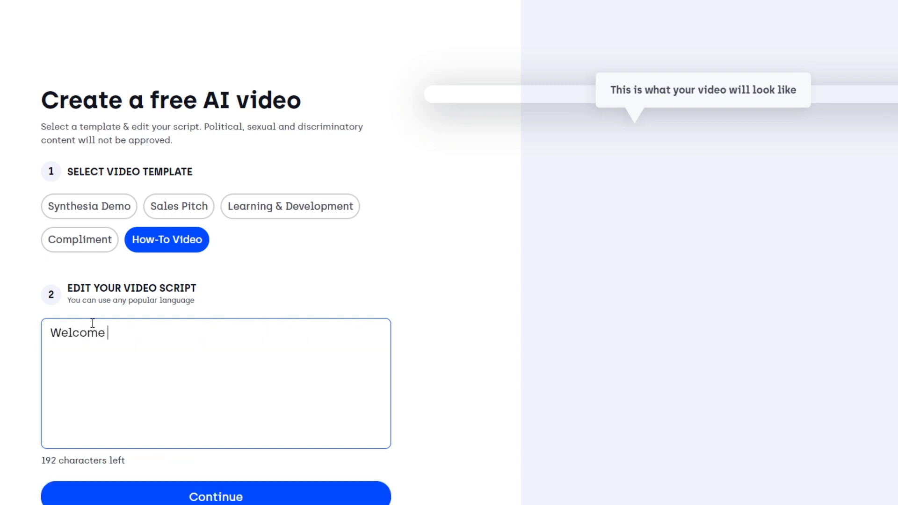
{"action": "type", "text": "to Tech Express"}
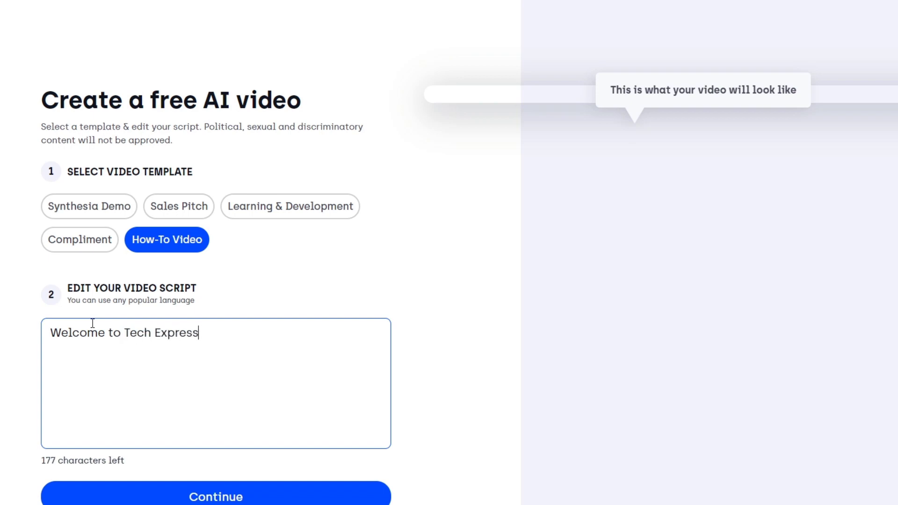
{"action": "type", "text": ", I am going to show you how to use"}
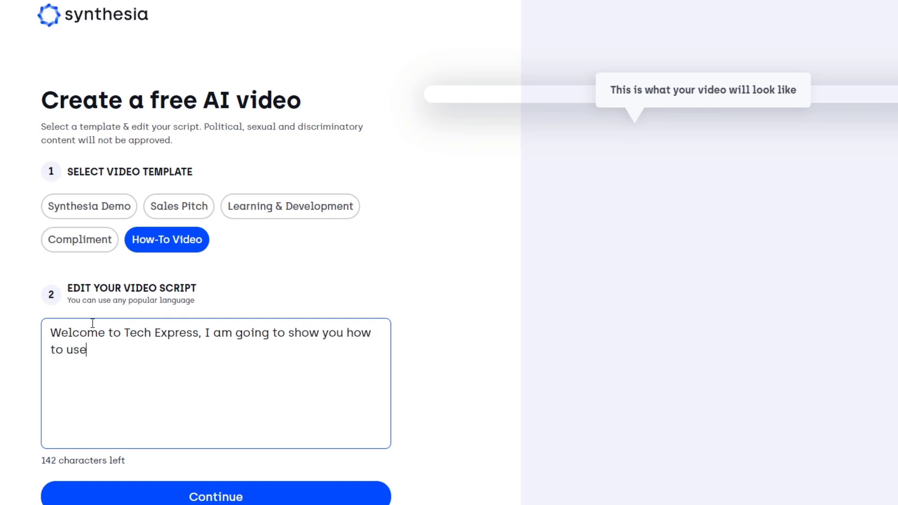
{"action": "type", "text": "Synthesia"}
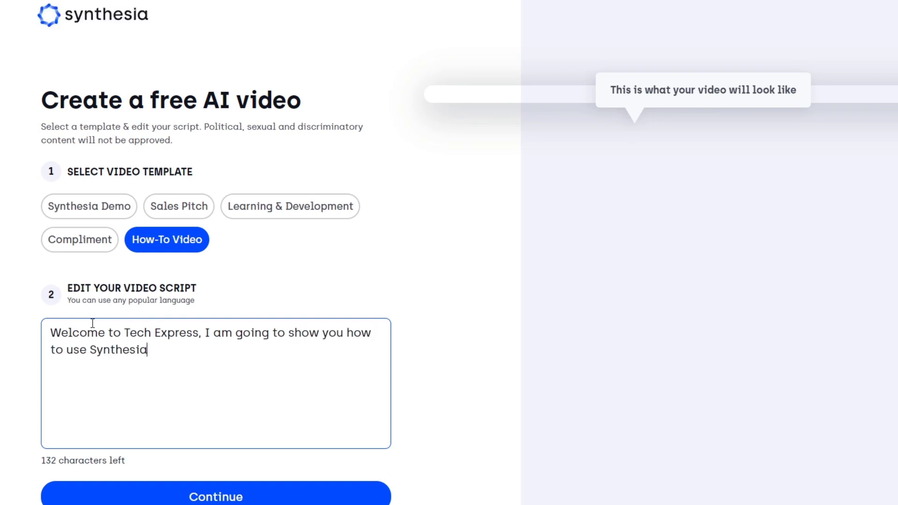
{"action": "type", "text": "app."}
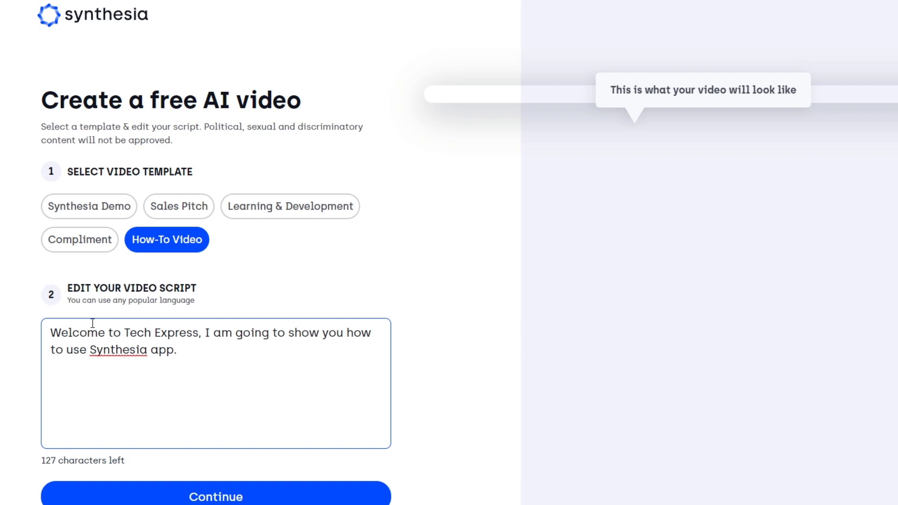
{"action": "left_click", "coordinate": [216, 496]}
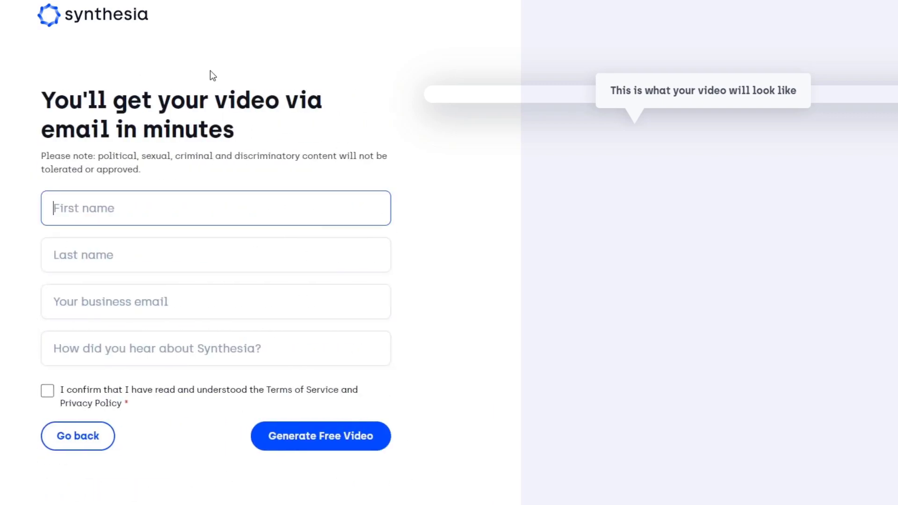
{"action": "mouse_move", "coordinate": [270, 129]}
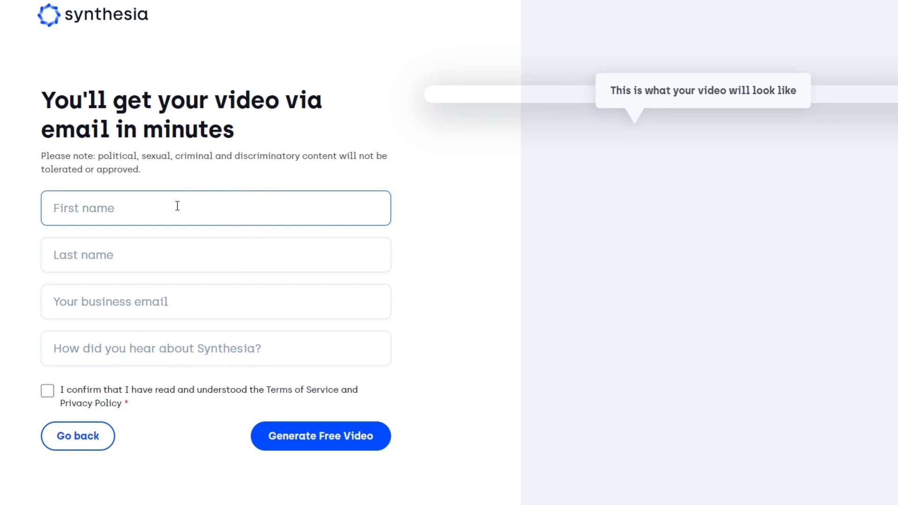
Step: Accept the Terms of Service and Privacy Policy, leaving name, email and referral fields empty
{"action": "left_click", "coordinate": [215, 255]}
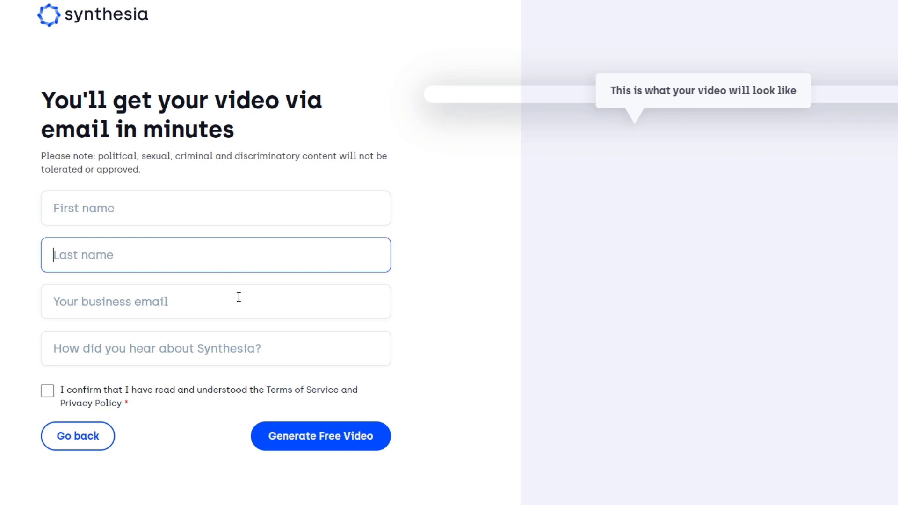
{"action": "left_click", "coordinate": [215, 347]}
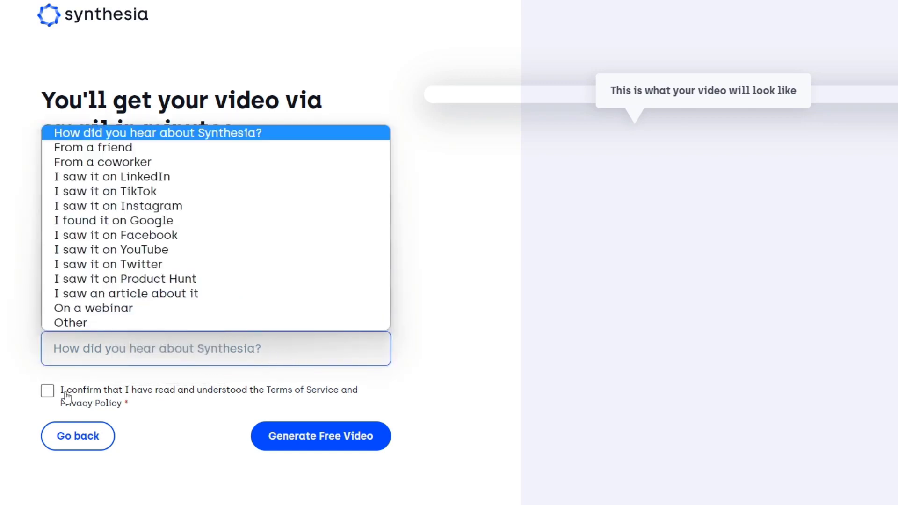
{"action": "left_click", "coordinate": [48, 390]}
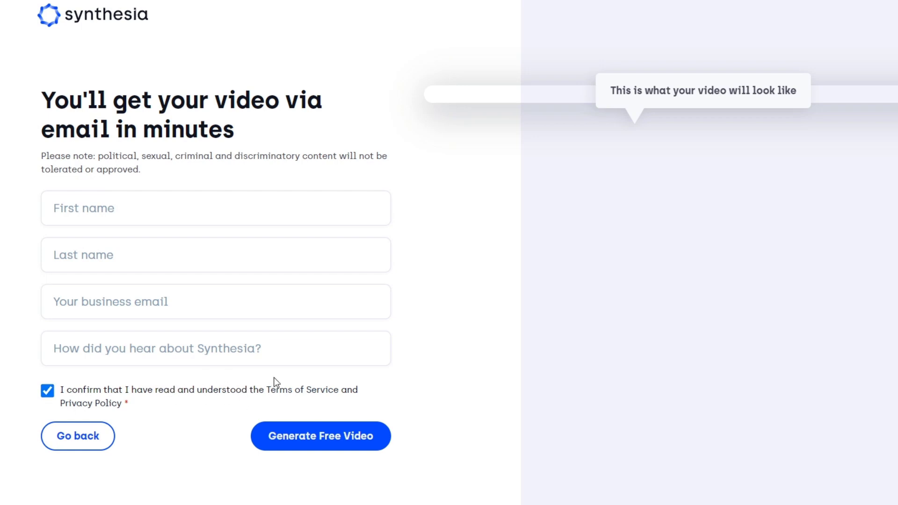
{"action": "mouse_move", "coordinate": [271, 355]}
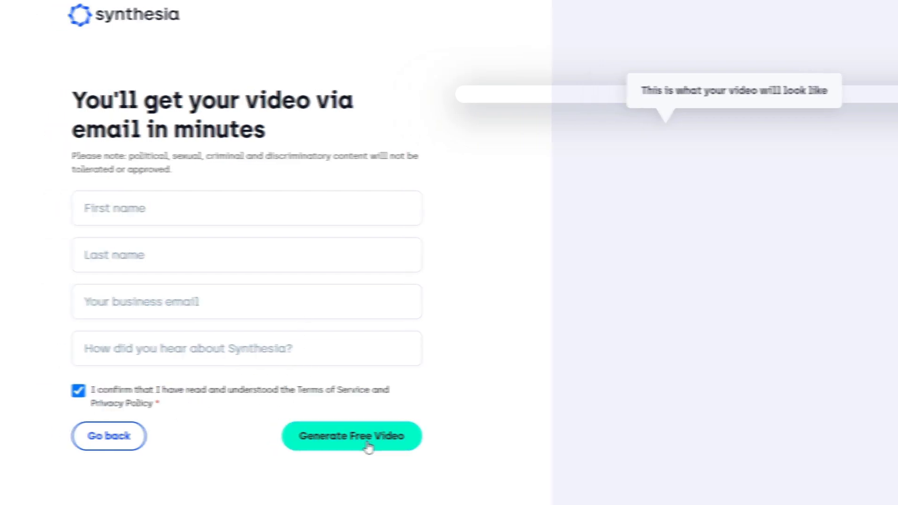
Step: Generate the free video and scroll the confirmation page down to See pricing
{"action": "left_click", "coordinate": [351, 435]}
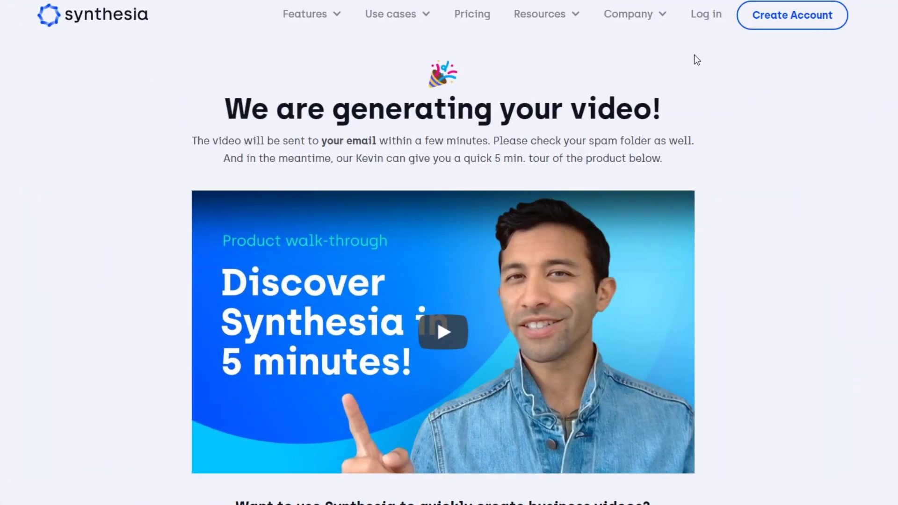
{"action": "mouse_move", "coordinate": [681, 61]}
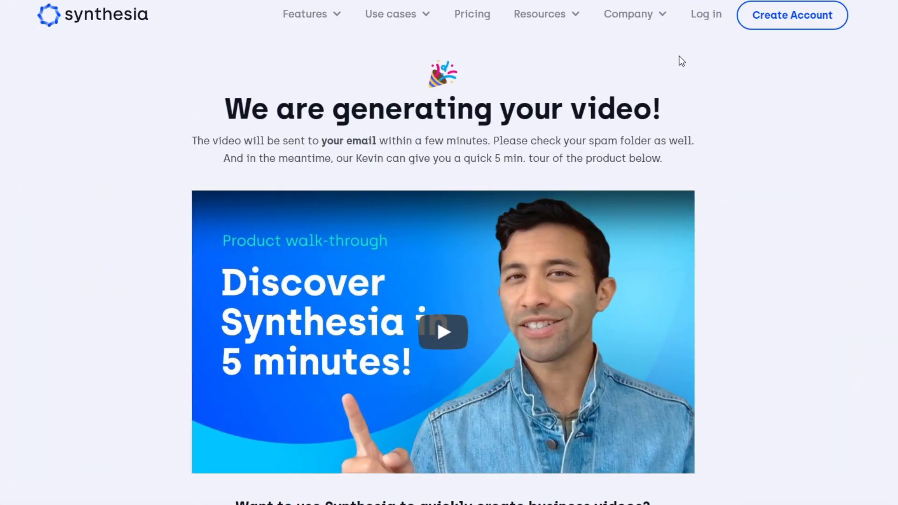
{"action": "mouse_move", "coordinate": [444, 113]}
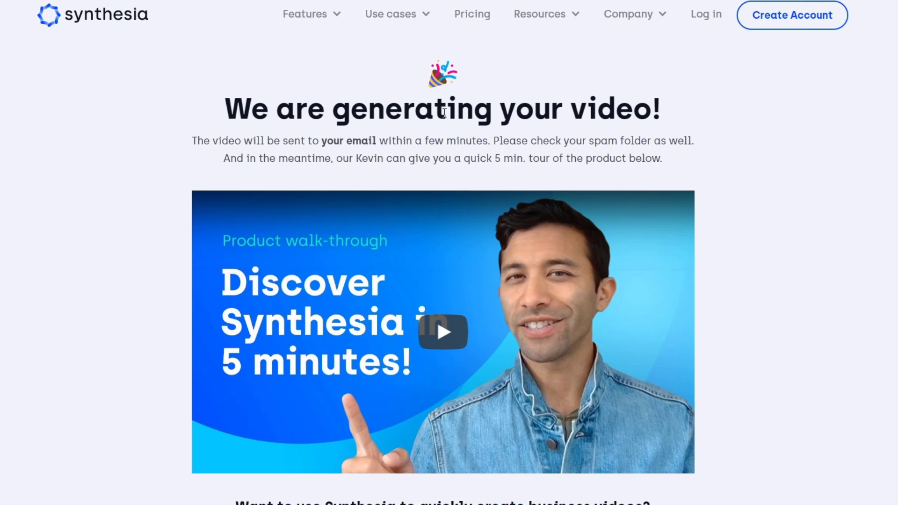
{"action": "mouse_move", "coordinate": [649, 112]}
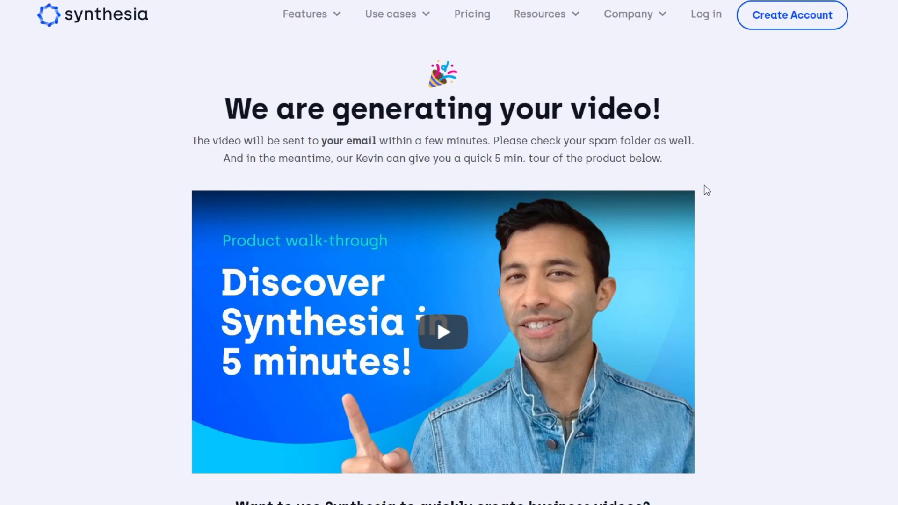
{"action": "mouse_move", "coordinate": [710, 182]}
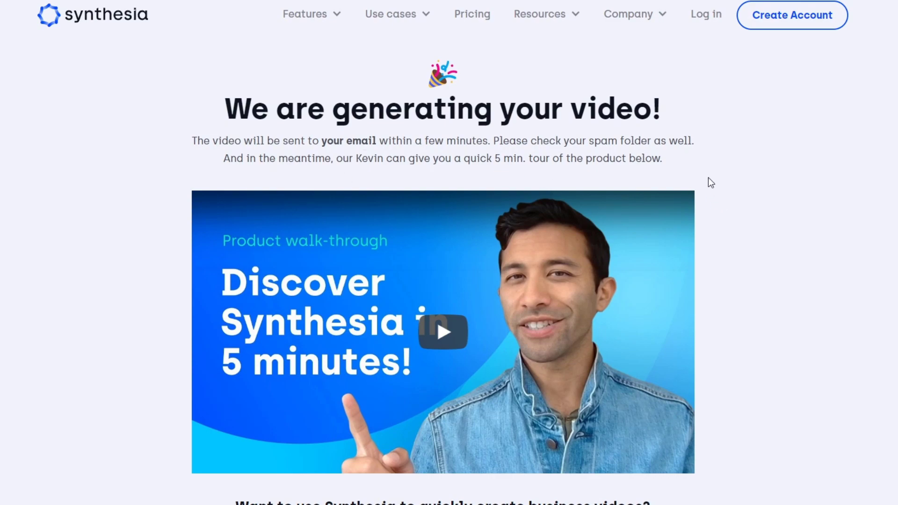
{"action": "scroll", "scroll_direction": "down", "scroll_amount": 3}
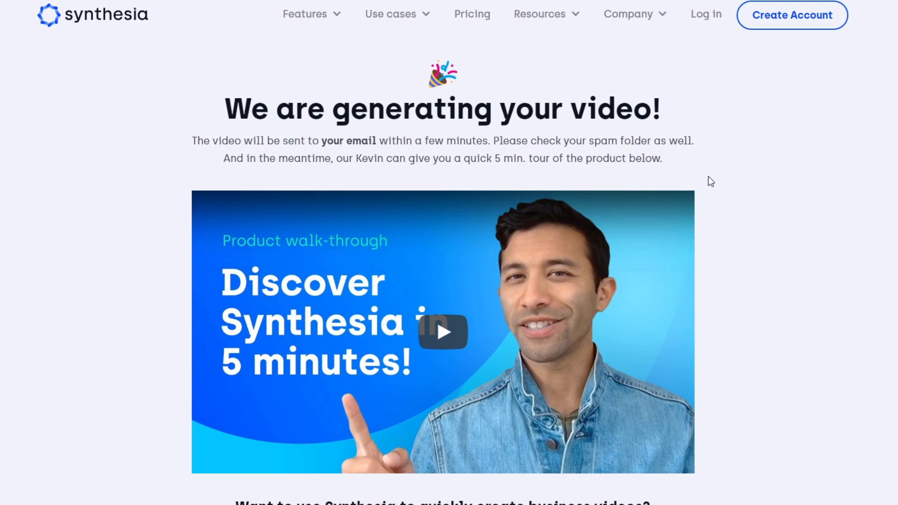
{"action": "mouse_move", "coordinate": [686, 183]}
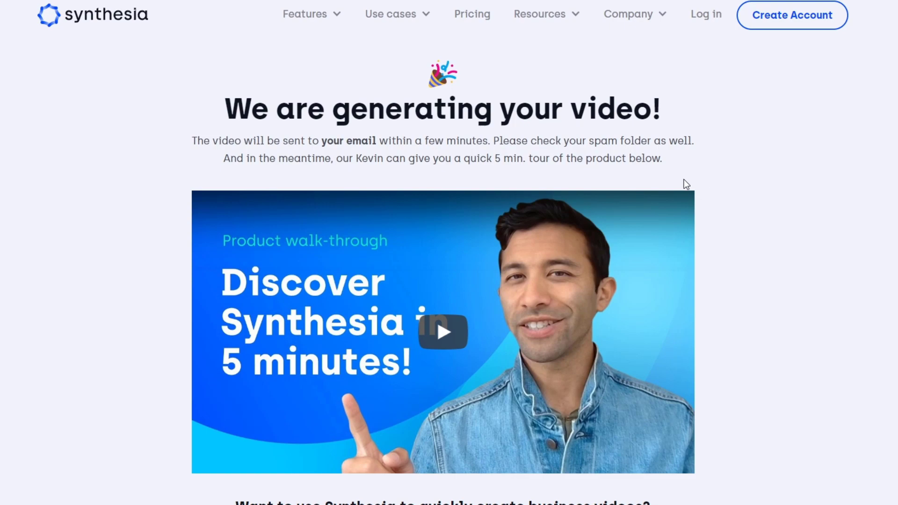
{"action": "scroll", "scroll_direction": "down", "scroll_amount": 3}
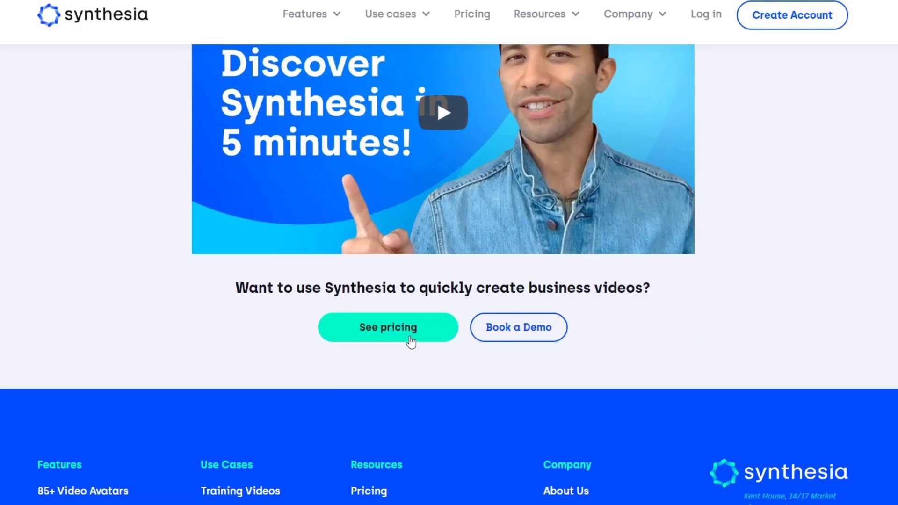
Step: Open the pricing page and scroll through the $30 Personal plan's feature list
{"action": "left_click", "coordinate": [387, 327]}
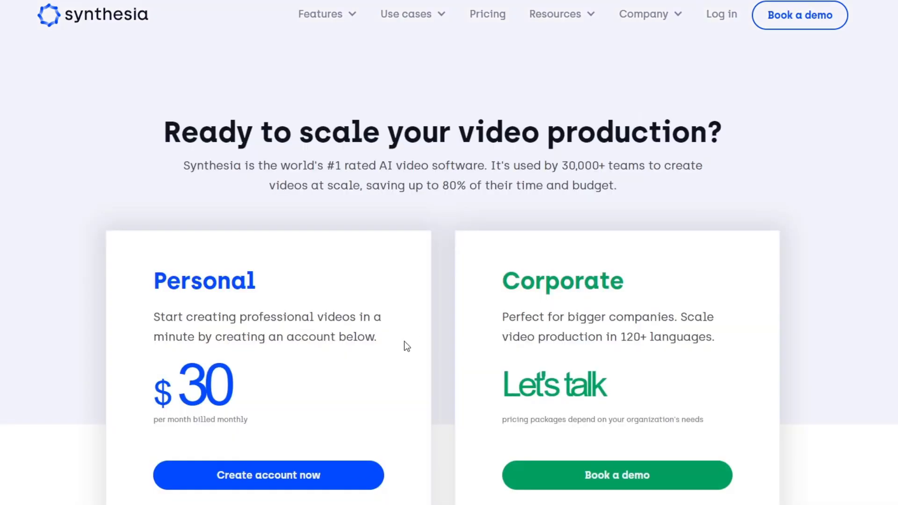
{"action": "mouse_move", "coordinate": [147, 308]}
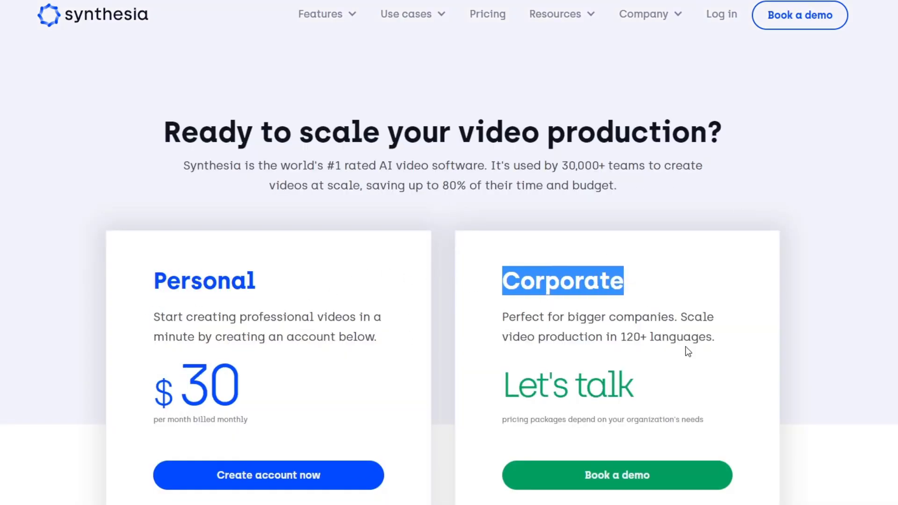
{"action": "scroll", "scroll_direction": "down", "scroll_amount": 3}
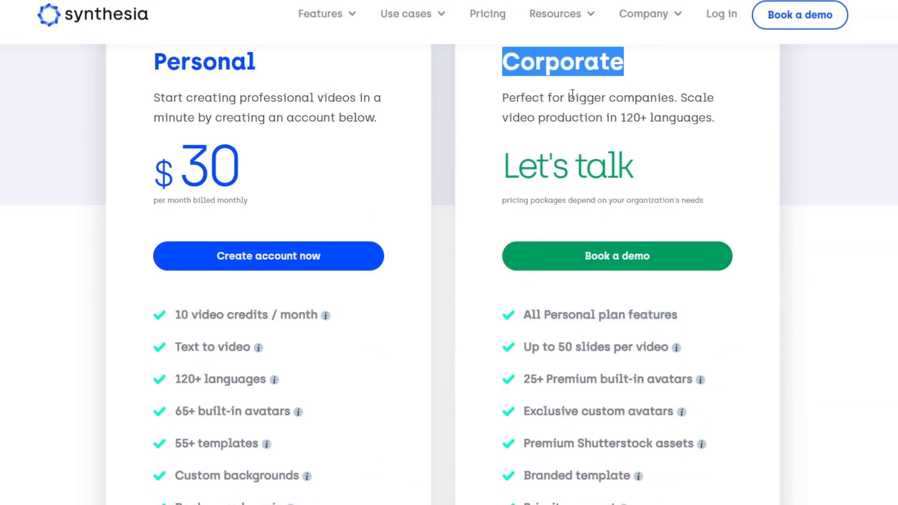
{"action": "mouse_move", "coordinate": [650, 179]}
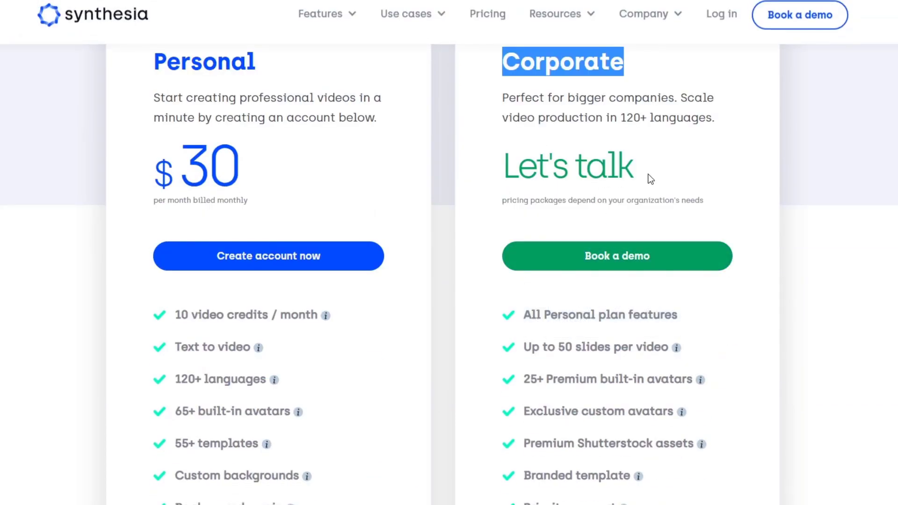
{"action": "mouse_move", "coordinate": [630, 145]}
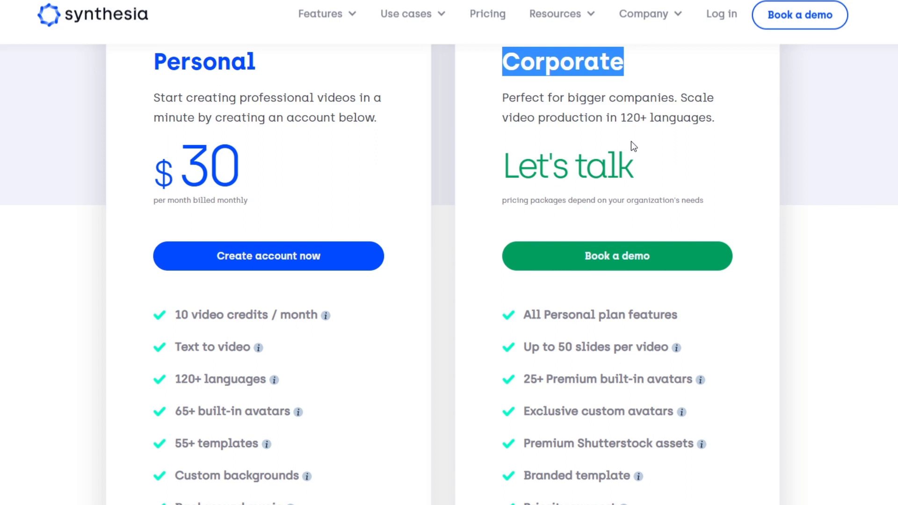
{"action": "mouse_move", "coordinate": [273, 73]}
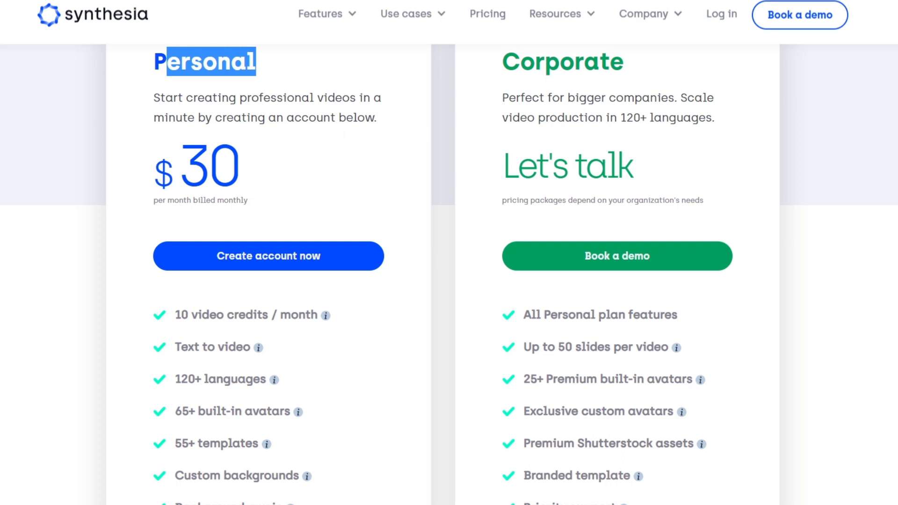
{"action": "scroll", "scroll_direction": "down", "scroll_amount": 3}
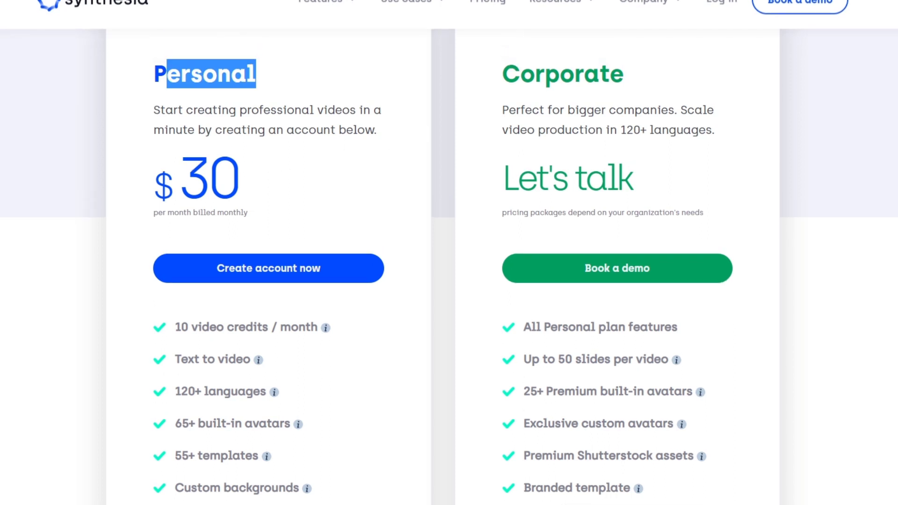
{"action": "scroll", "scroll_direction": "down", "scroll_amount": 3}
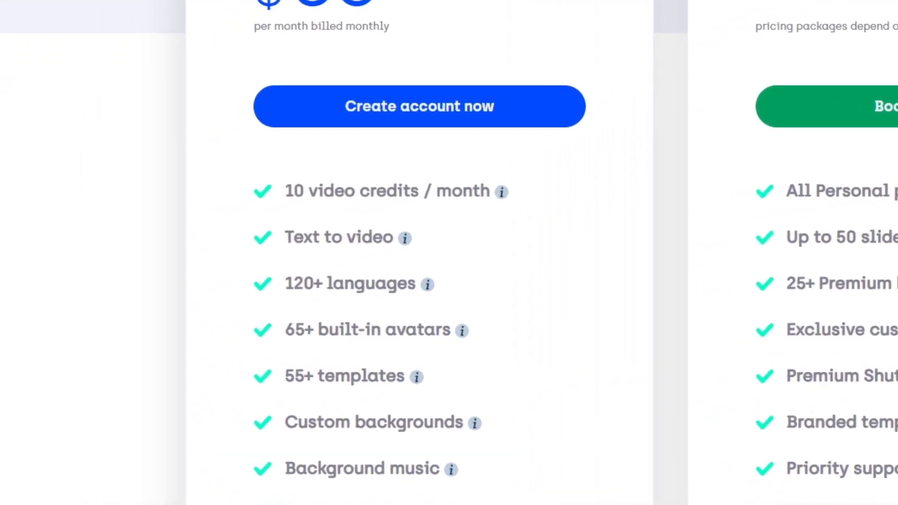
{"action": "scroll", "scroll_direction": "down", "scroll_amount": 3}
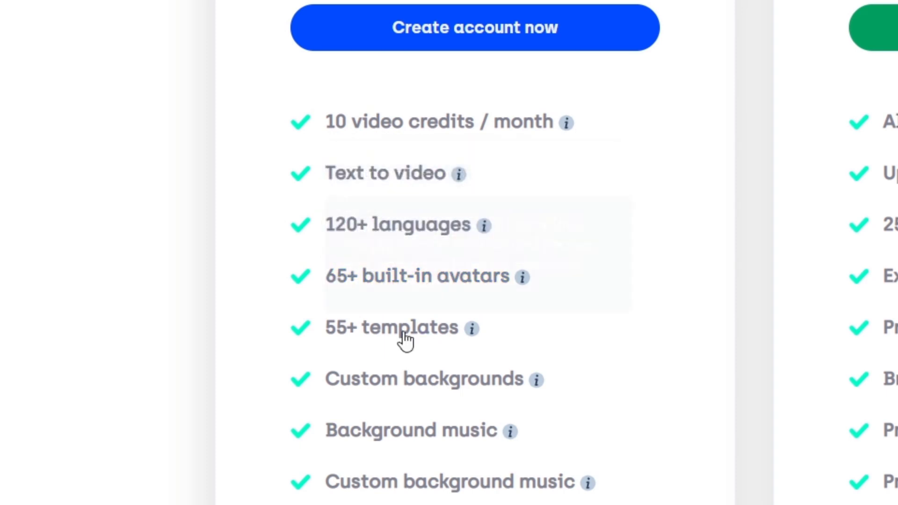
{"action": "scroll", "scroll_direction": "down", "scroll_amount": 3}
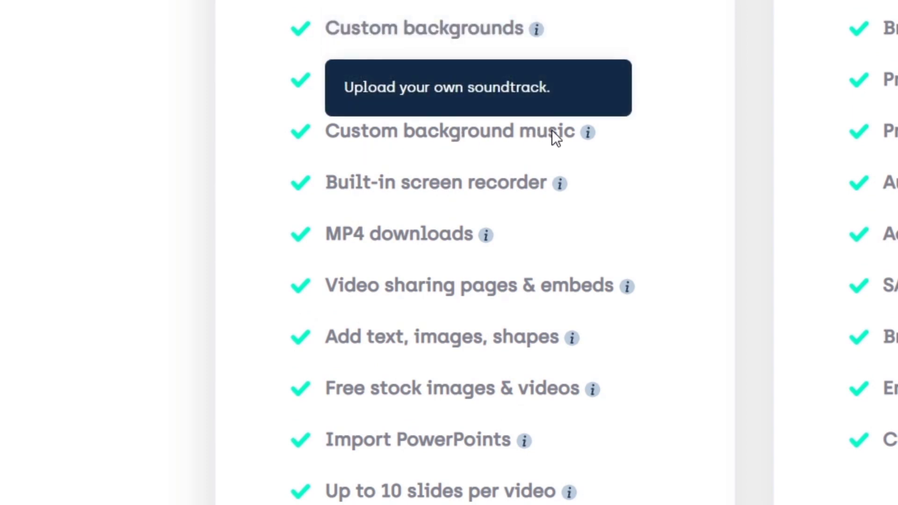
{"action": "mouse_move", "coordinate": [535, 30]}
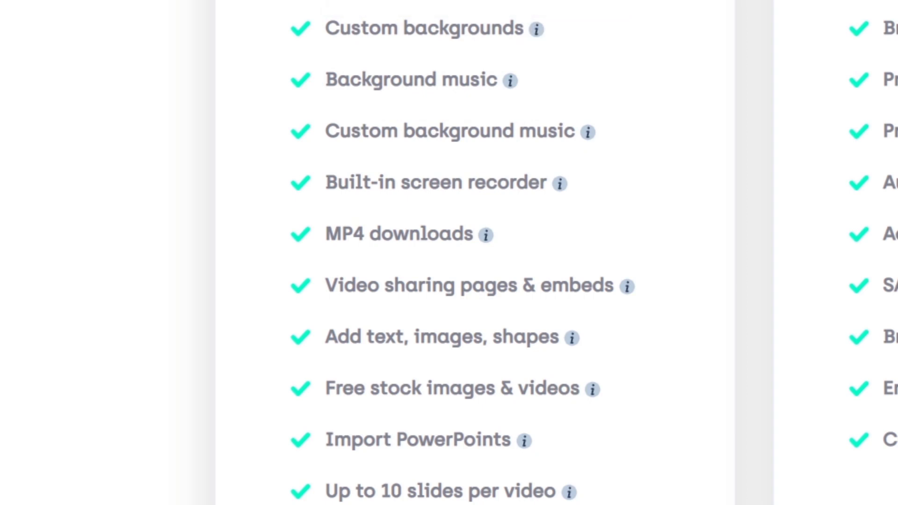
{"action": "mouse_move", "coordinate": [513, 28]}
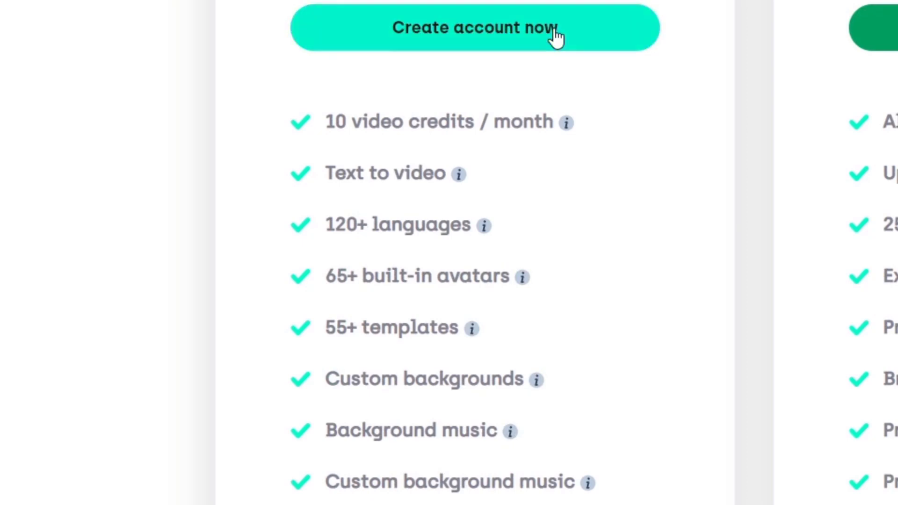
{"action": "scroll", "scroll_direction": "down", "scroll_amount": 3}
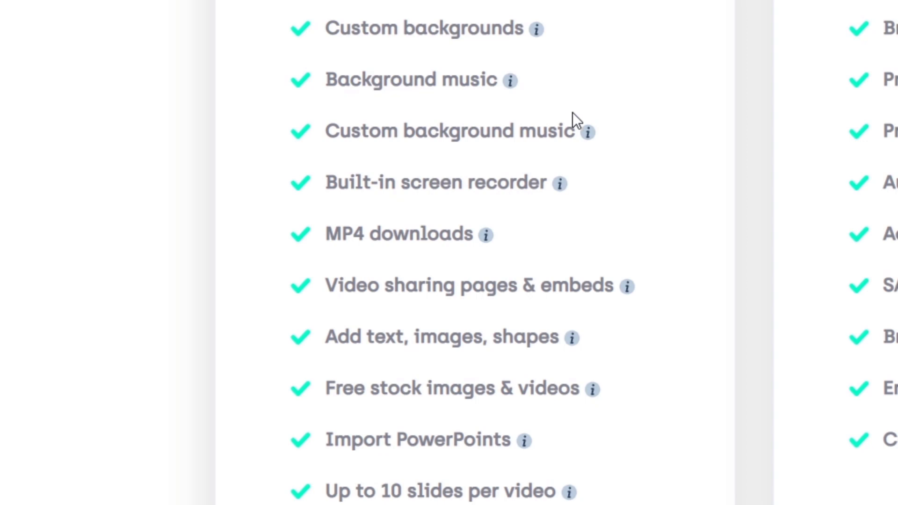
{"action": "mouse_move", "coordinate": [593, 390]}
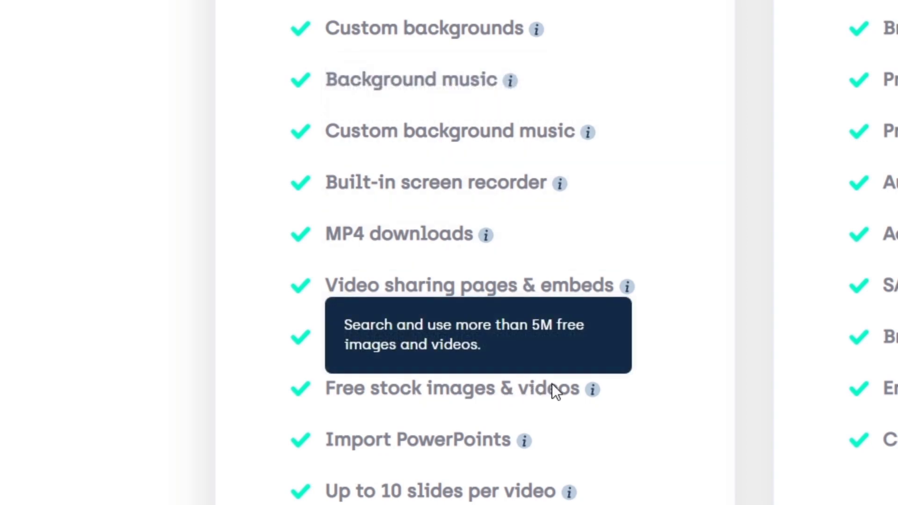
{"action": "mouse_move", "coordinate": [508, 418]}
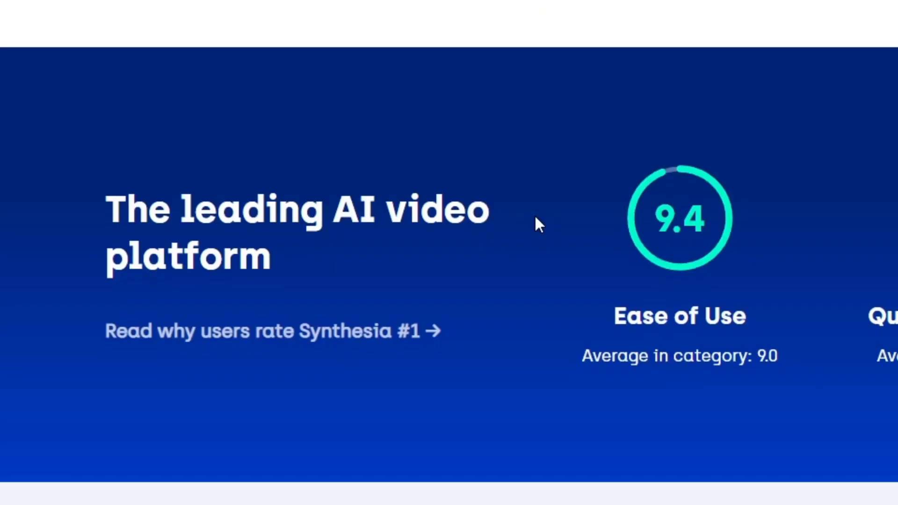
{"action": "mouse_move", "coordinate": [538, 209]}
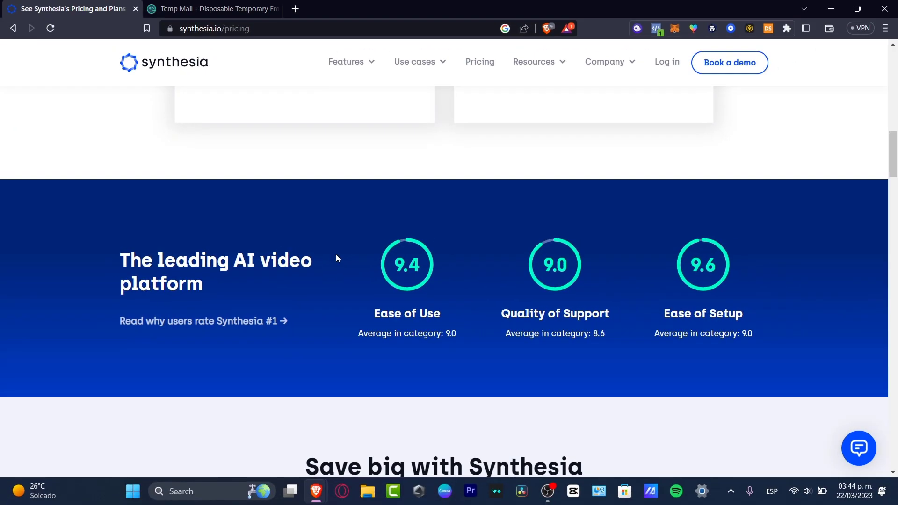
{"action": "scroll", "scroll_direction": "down", "scroll_amount": 3}
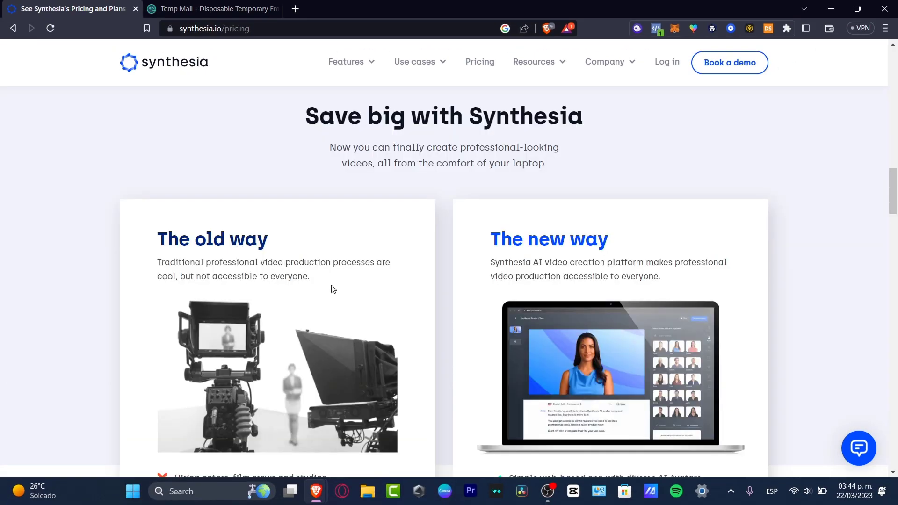
{"action": "mouse_move", "coordinate": [377, 331]}
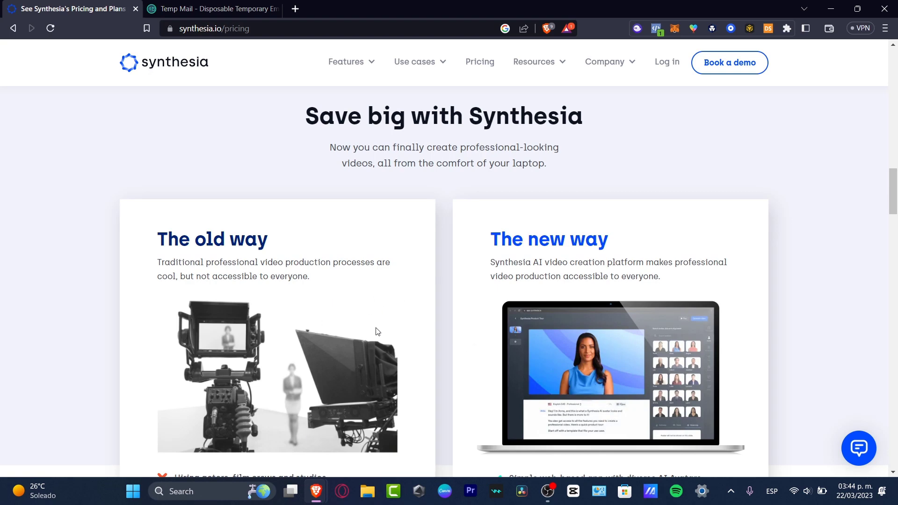
{"action": "scroll", "scroll_direction": "down", "scroll_amount": 3}
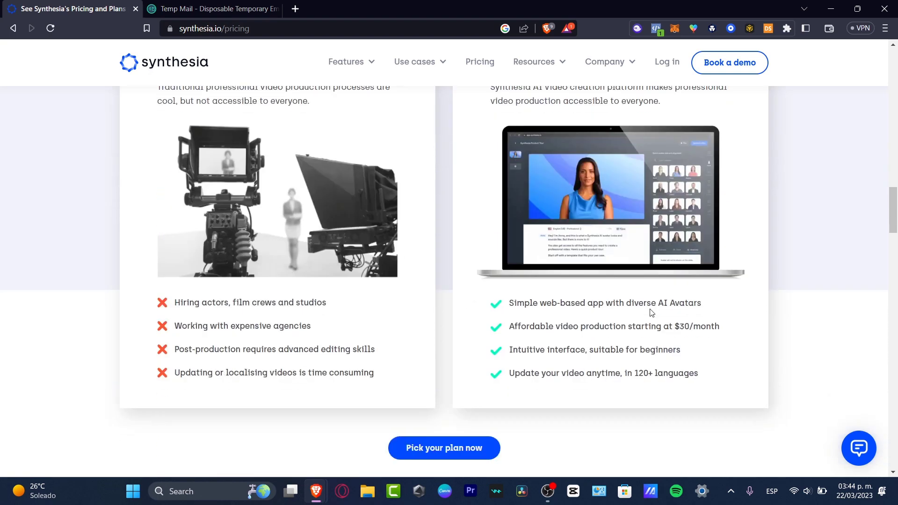
{"action": "scroll", "scroll_direction": "down", "scroll_amount": 3}
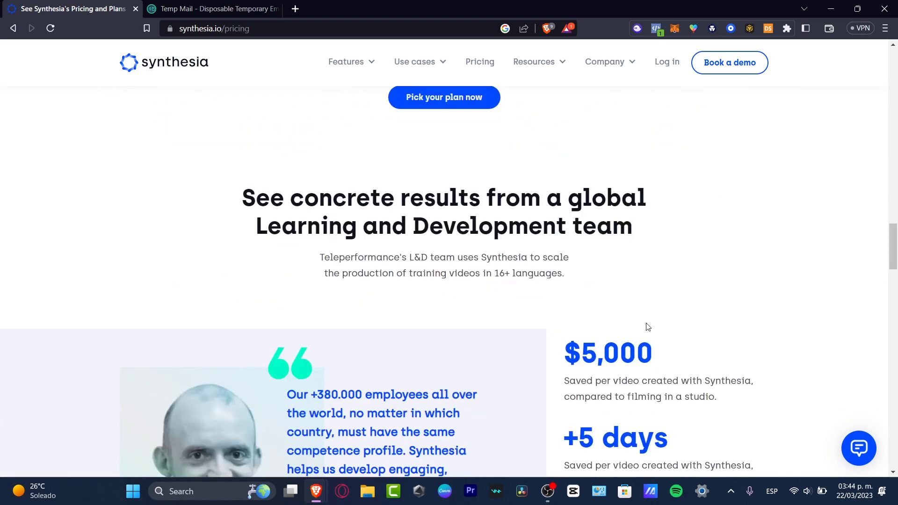
{"action": "scroll", "scroll_direction": "down", "scroll_amount": 3}
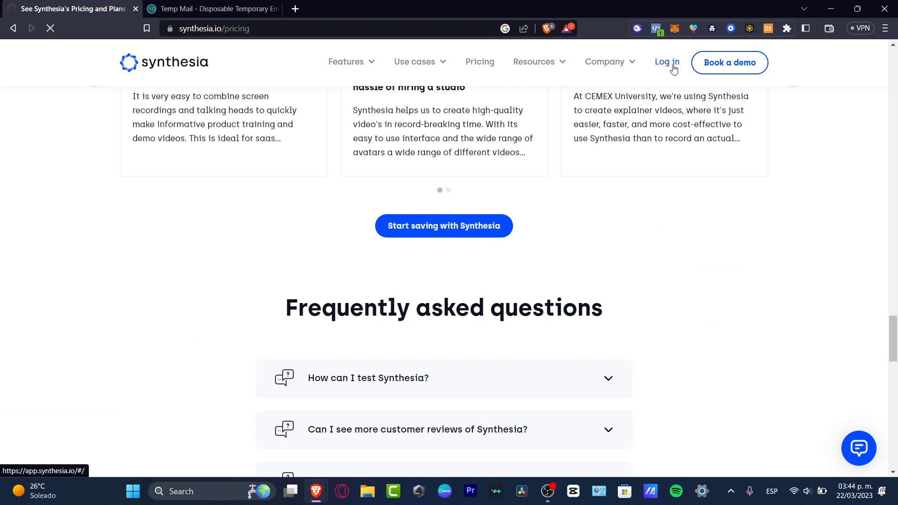
Step: Open Synthesia's 'your AI video is ready' email in the Temp Mail inbox
{"action": "left_click", "coordinate": [666, 62]}
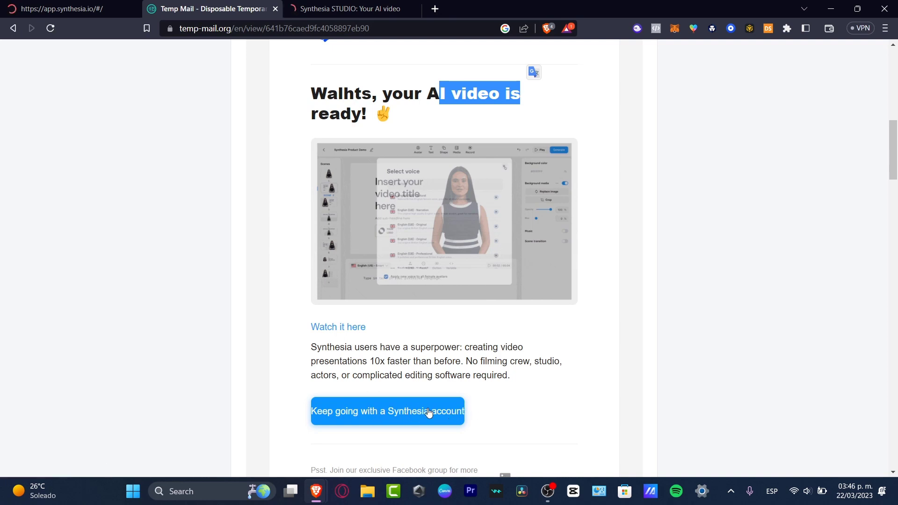
{"action": "mouse_move", "coordinate": [388, 411]}
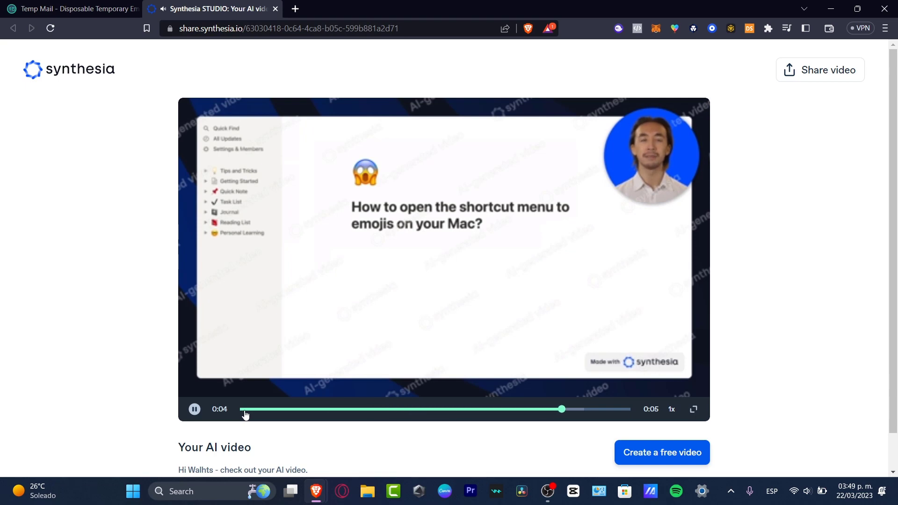
Step: Replay the generated video, then scroll down and choose 'Create a free video'
{"action": "left_click", "coordinate": [194, 409]}
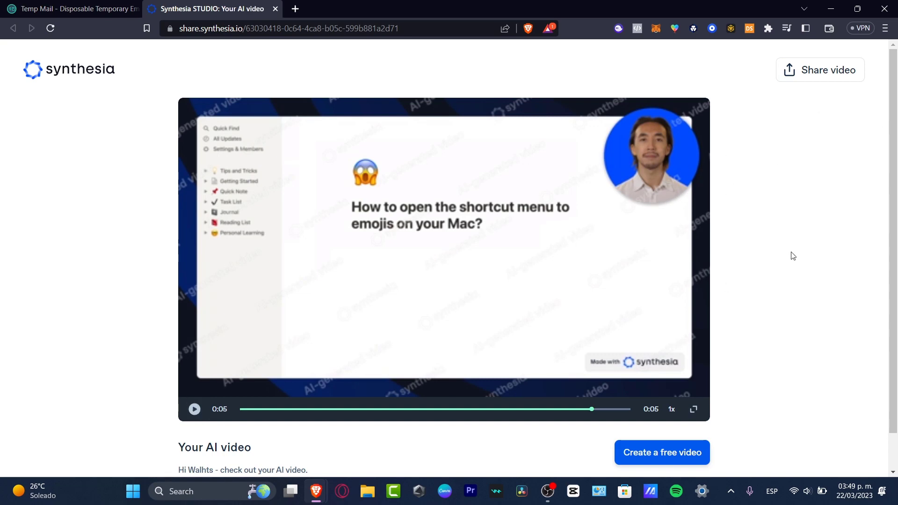
{"action": "mouse_move", "coordinate": [536, 339]}
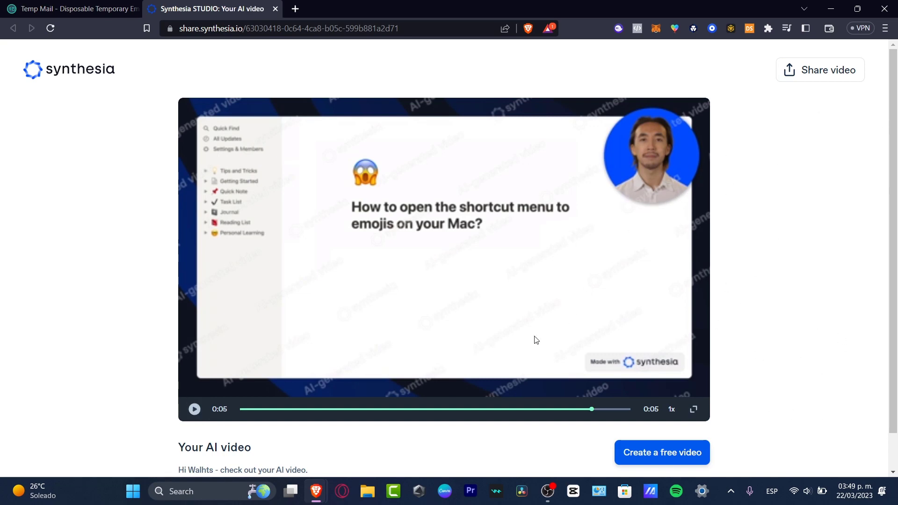
{"action": "mouse_move", "coordinate": [542, 405]}
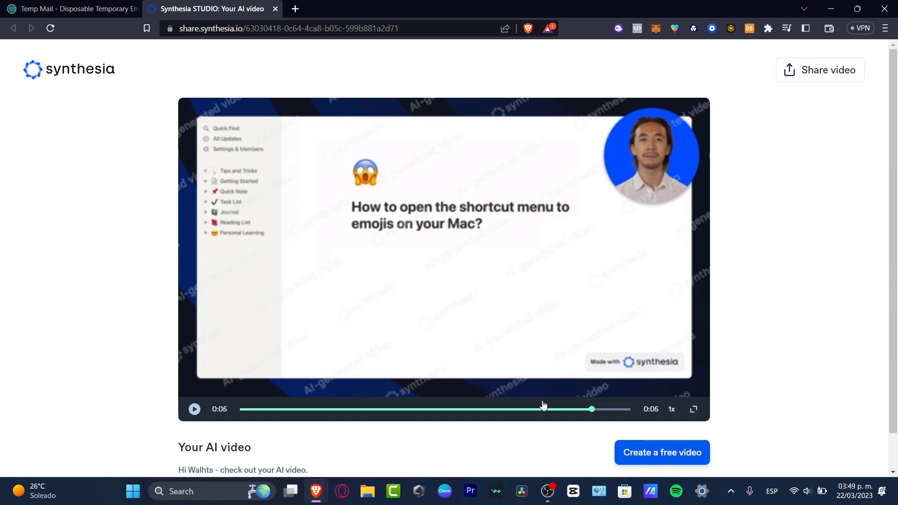
{"action": "scroll", "scroll_direction": "down", "scroll_amount": 3}
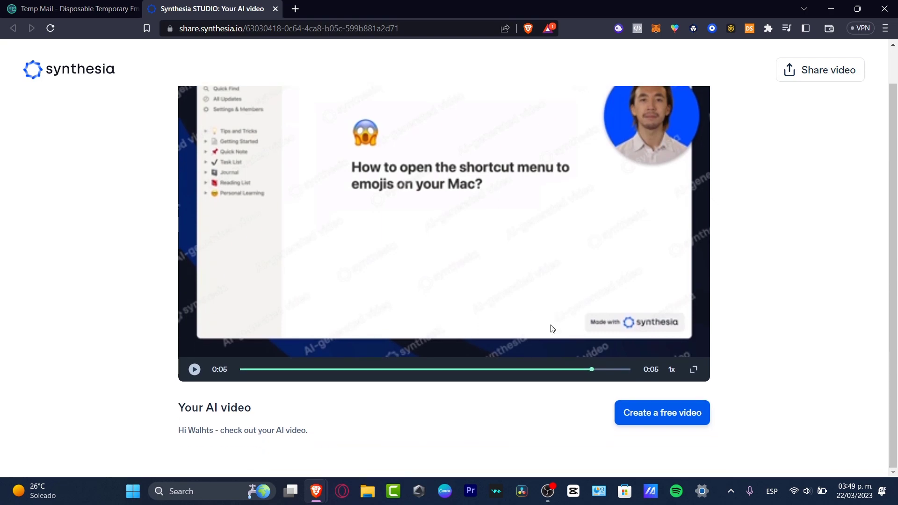
{"action": "mouse_move", "coordinate": [425, 411]}
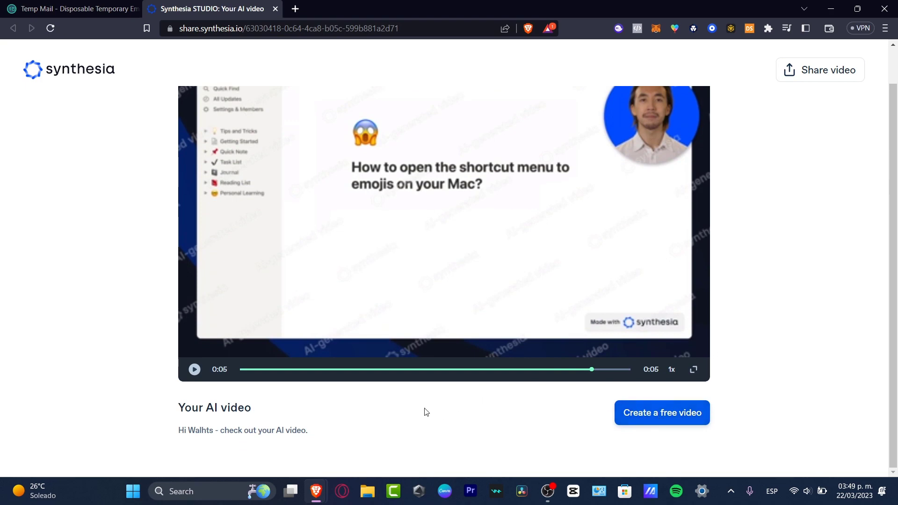
{"action": "left_click", "coordinate": [661, 412]}
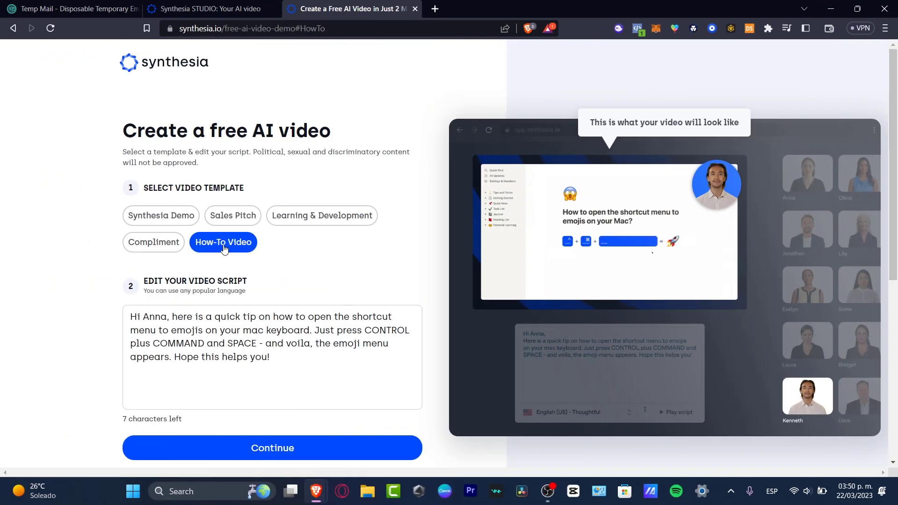
{"action": "mouse_move", "coordinate": [338, 258]}
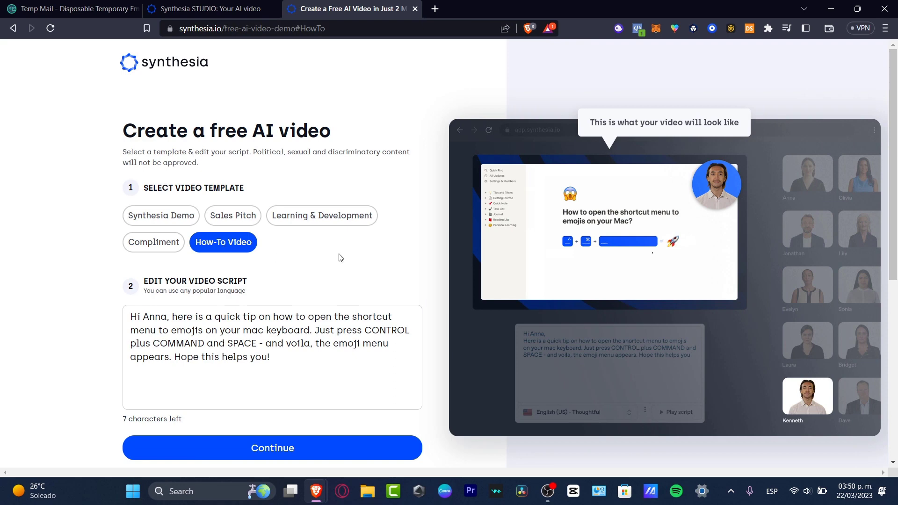
{"action": "mouse_move", "coordinate": [701, 194]}
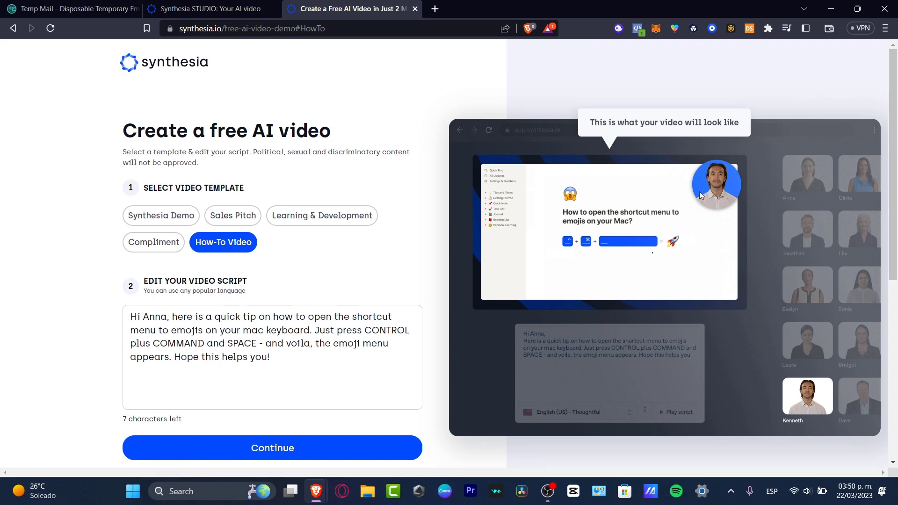
{"action": "mouse_move", "coordinate": [720, 168]}
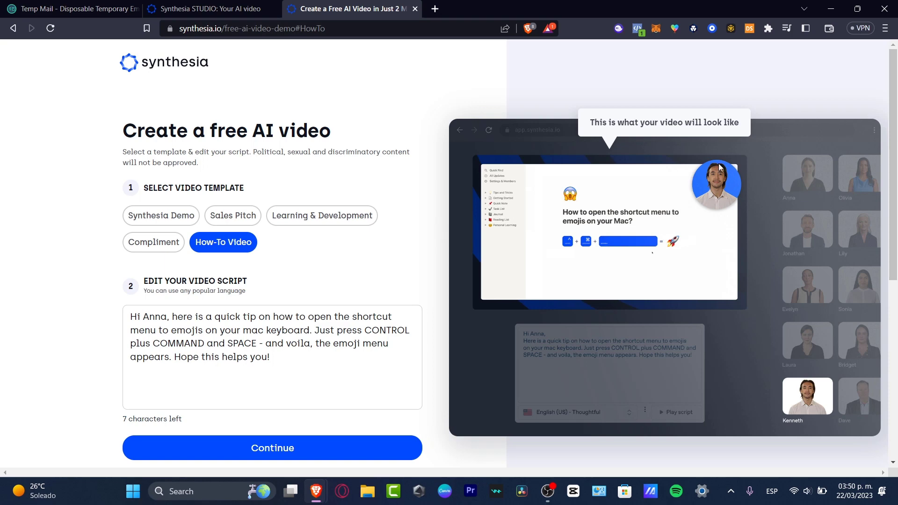
{"action": "mouse_move", "coordinate": [755, 194]}
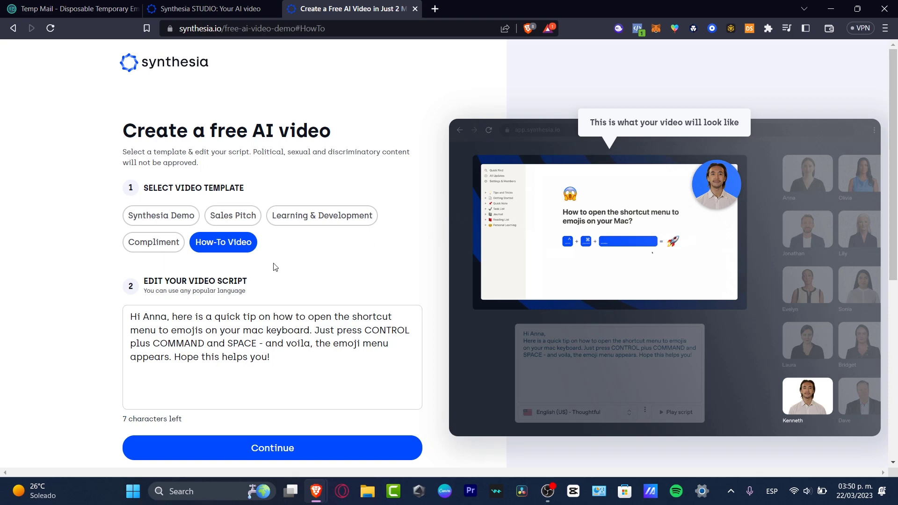
Step: Preview Compliment, Sales Pitch and Synthesia Demo, then pick Learning & Development and select its script
{"action": "left_click", "coordinate": [153, 242]}
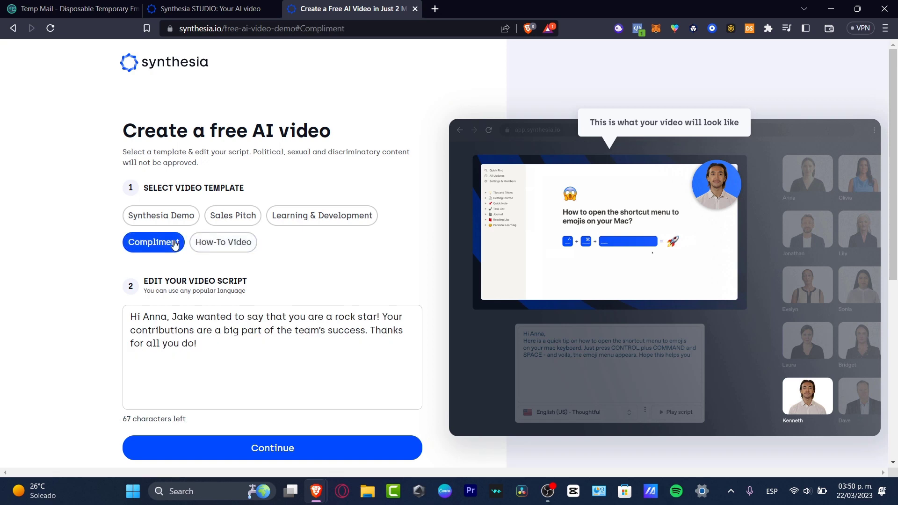
{"action": "left_click", "coordinate": [322, 216]}
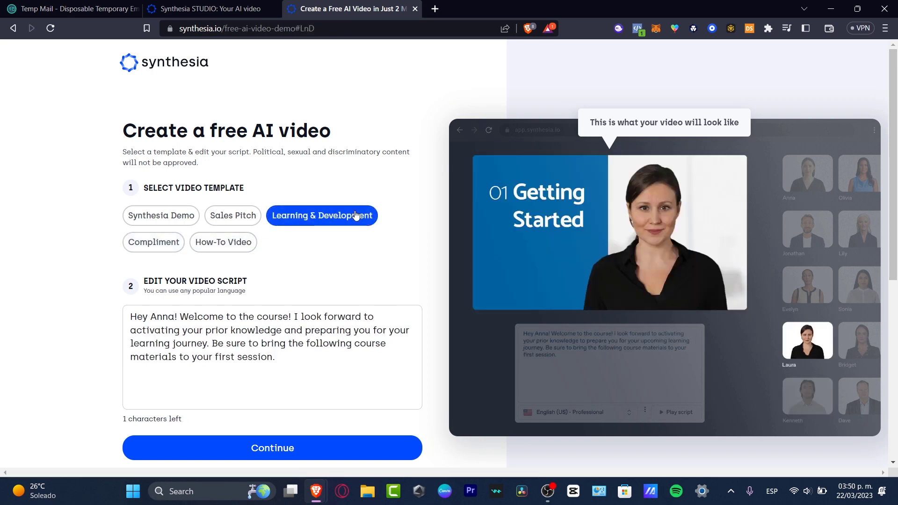
{"action": "left_click", "coordinate": [232, 215]}
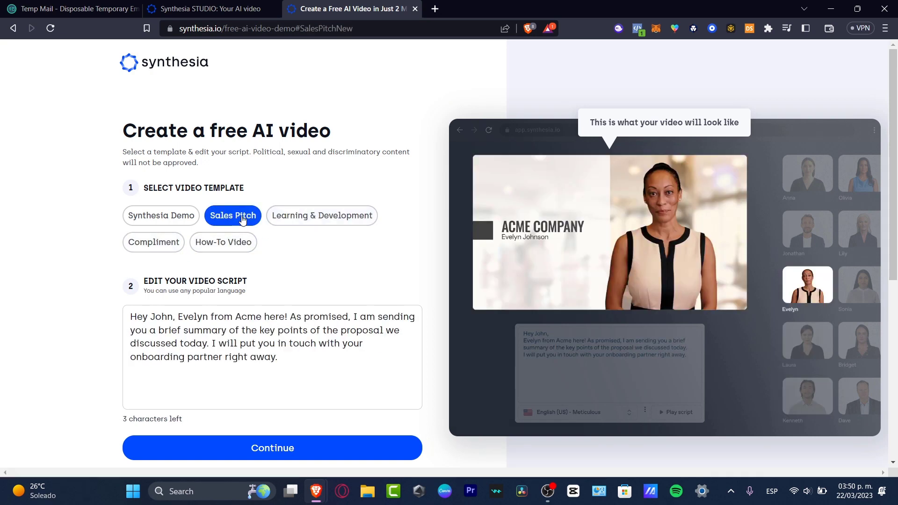
{"action": "left_click", "coordinate": [161, 215]}
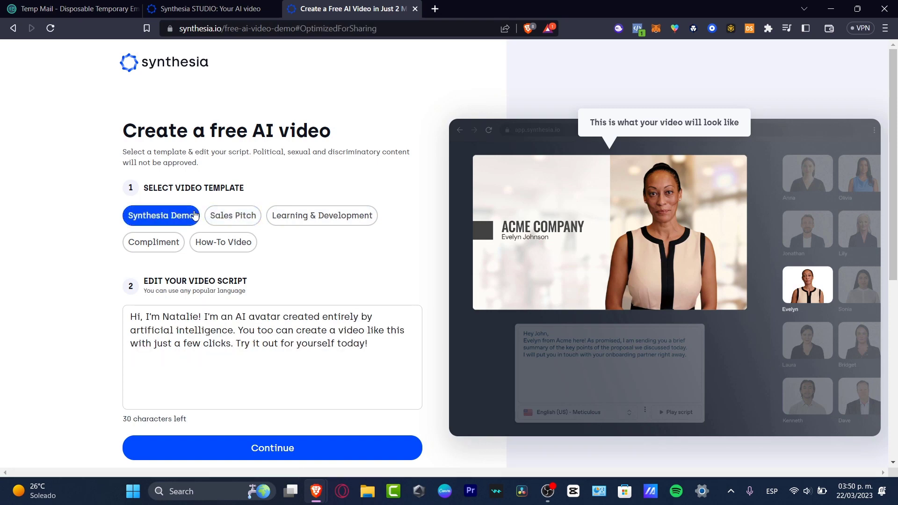
{"action": "mouse_move", "coordinate": [201, 222]}
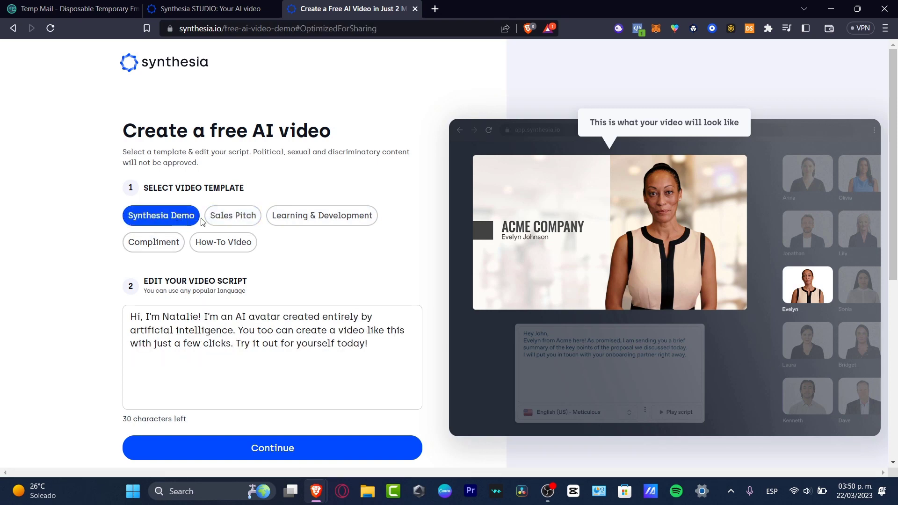
{"action": "left_click", "coordinate": [232, 216]}
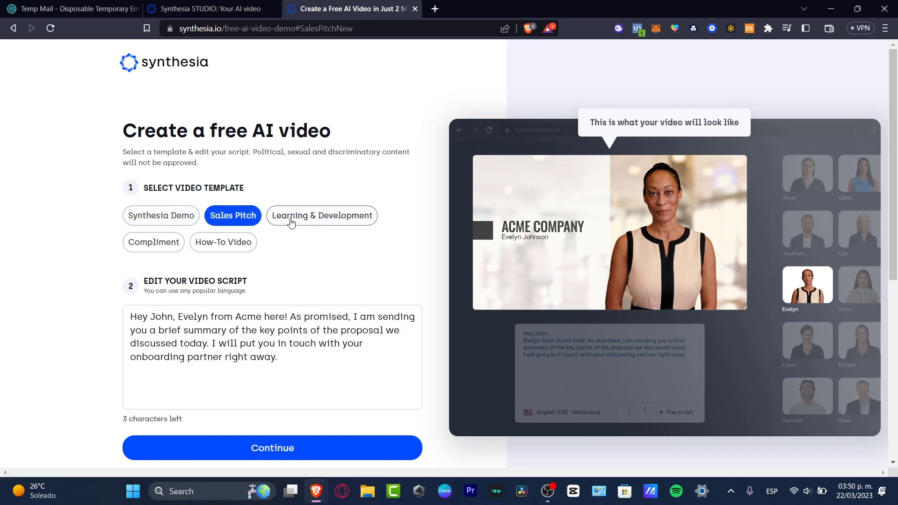
{"action": "left_click", "coordinate": [321, 215]}
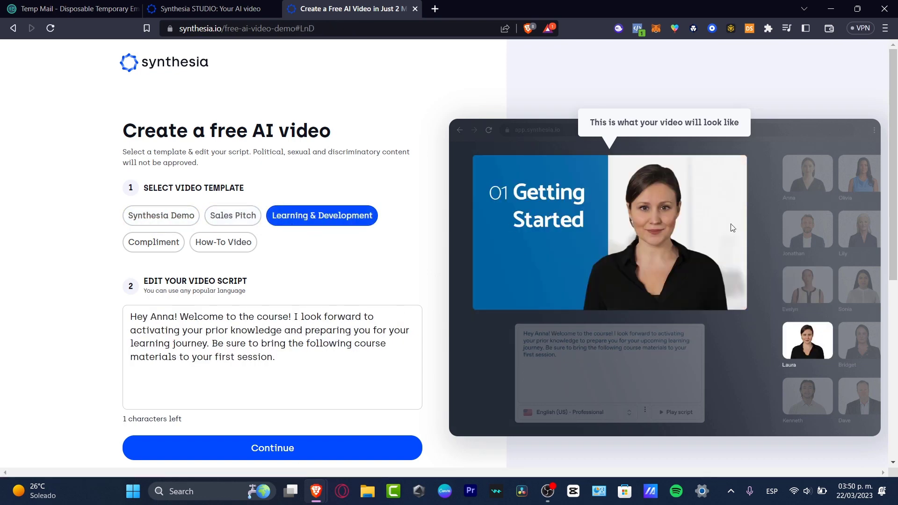
{"action": "left_click_drag", "start_coordinate": [130, 330], "coordinate": [275, 357]}
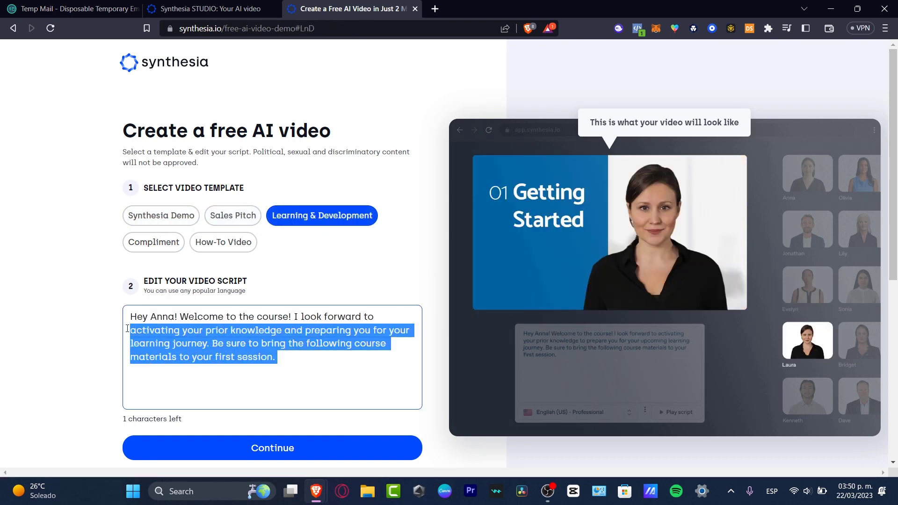
Step: Type a Tech Express YouTube channel welcome covering content creation and ecommerce tools
{"action": "scroll", "scroll_direction": "down", "scroll_amount": 3}
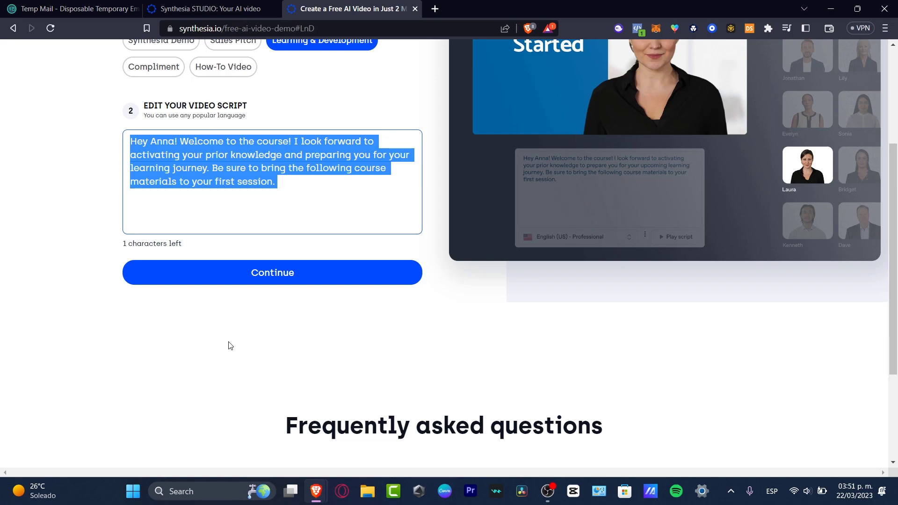
{"action": "type", "text": "Welcome to Tech Express. In this youtube channel you are not only going to learn how to develop your own content creation, but also how to create and manage your own products with ecommerce tools."}
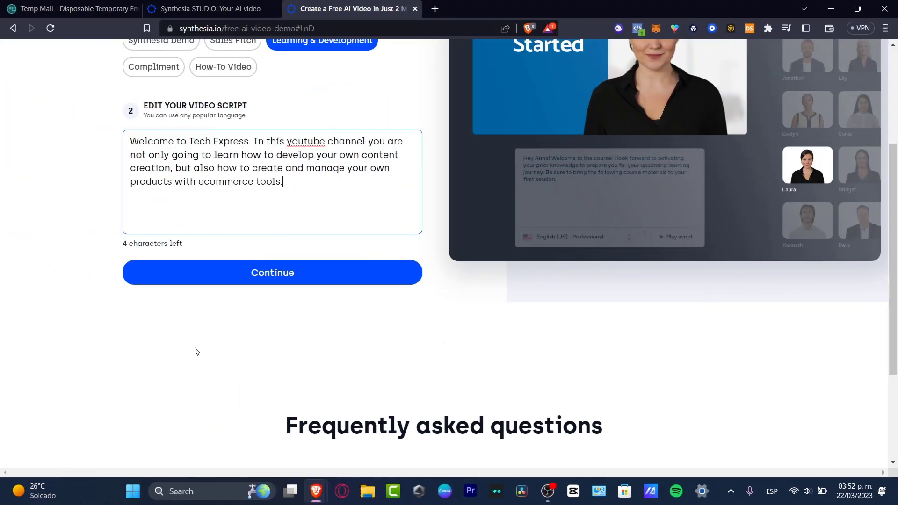
{"action": "mouse_move", "coordinate": [284, 159]}
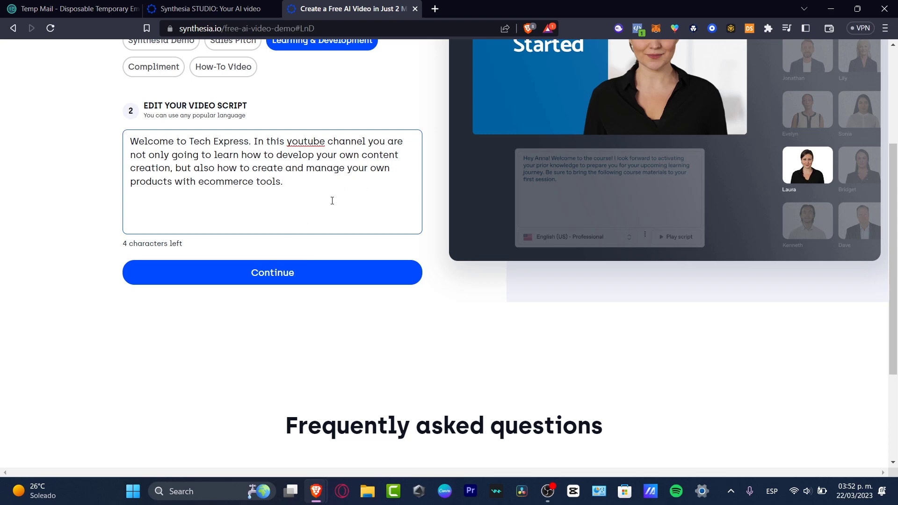
Step: Enter first name 'Walhts', choose YouTube as referral source, and request the free video
{"action": "left_click", "coordinate": [272, 272]}
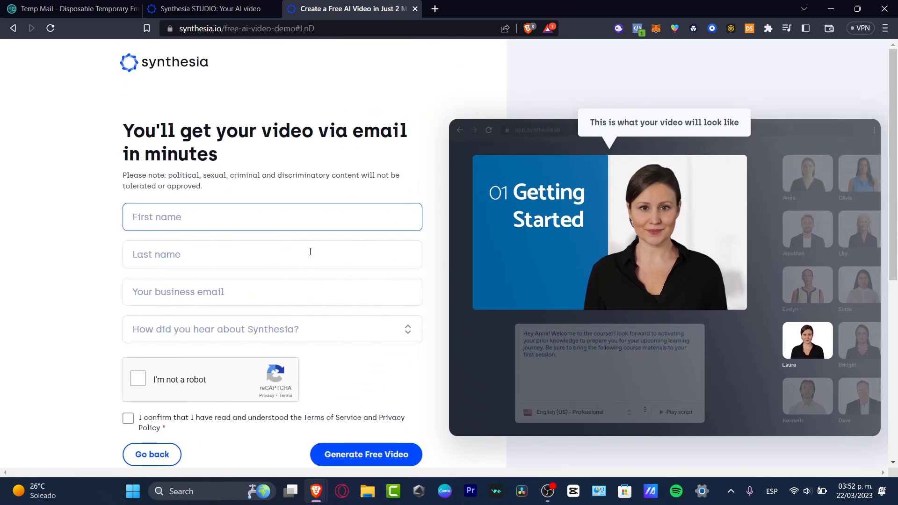
{"action": "type", "text": "Walhts"}
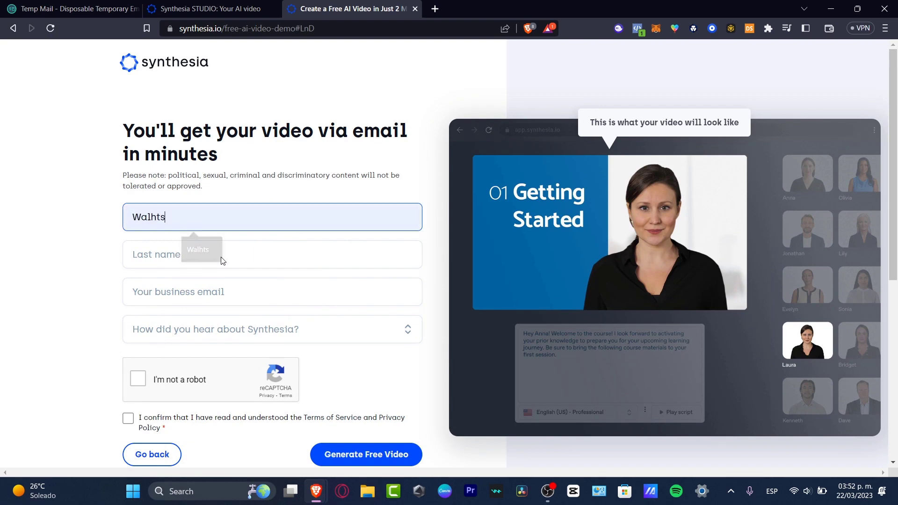
{"action": "left_click", "coordinate": [272, 292]}
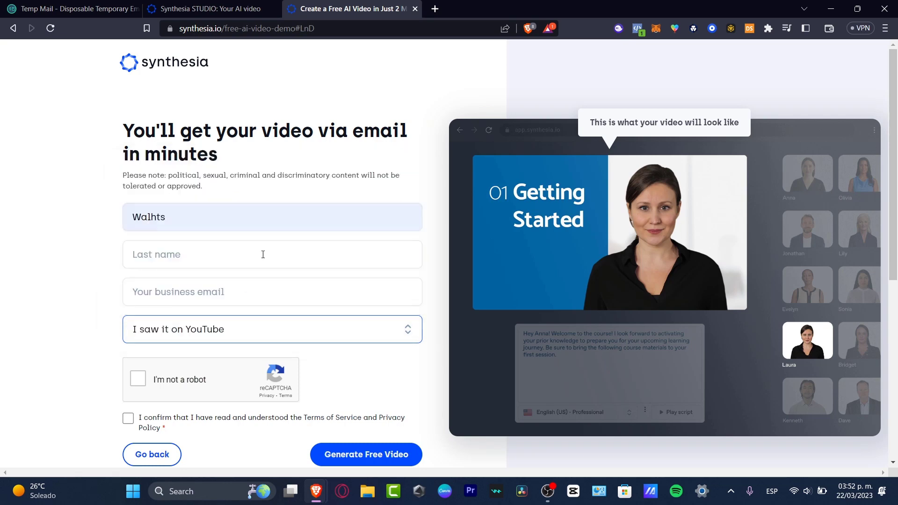
{"action": "scroll", "scroll_direction": "down", "scroll_amount": 3}
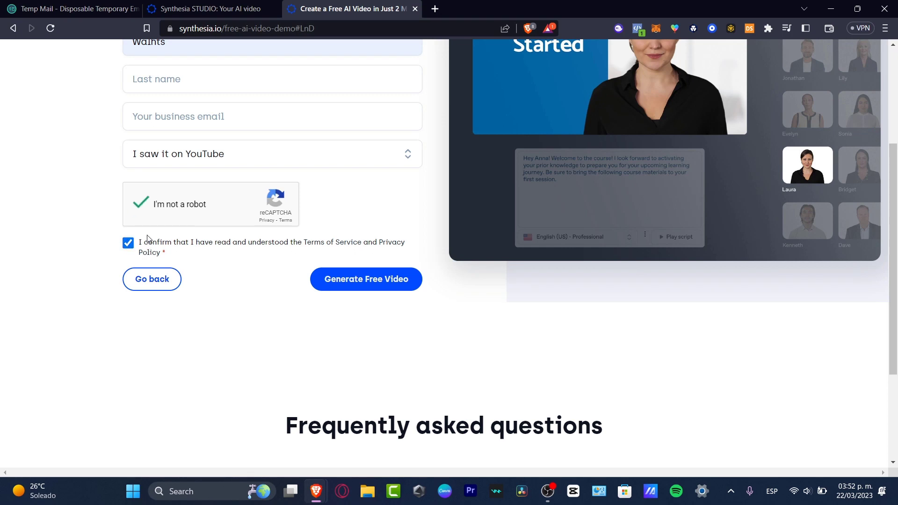
{"action": "mouse_move", "coordinate": [365, 278]}
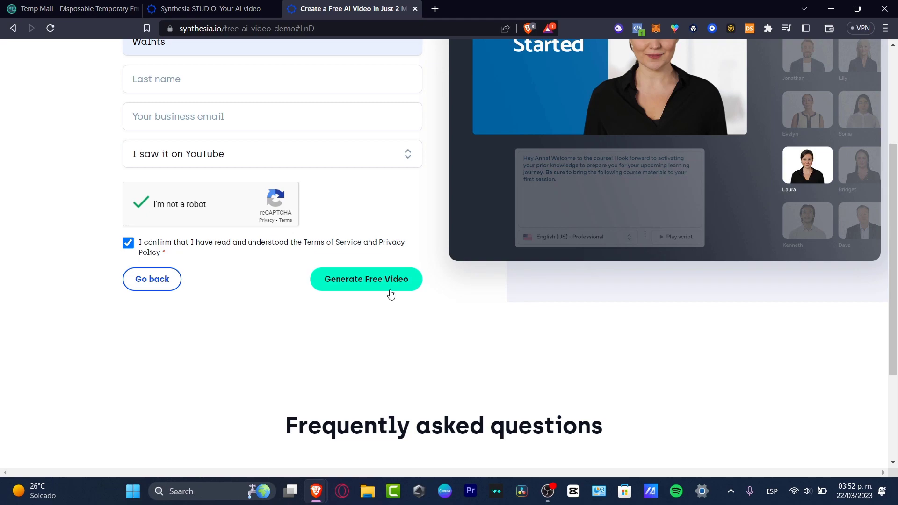
{"action": "left_click", "coordinate": [366, 278]}
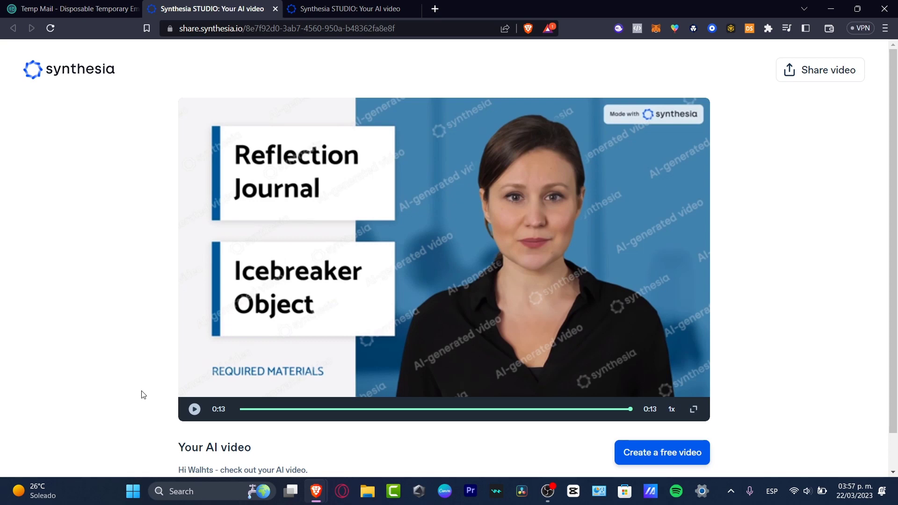
Step: Scroll down the share page while the second avatar video plays
{"action": "scroll", "scroll_direction": "down", "scroll_amount": 3}
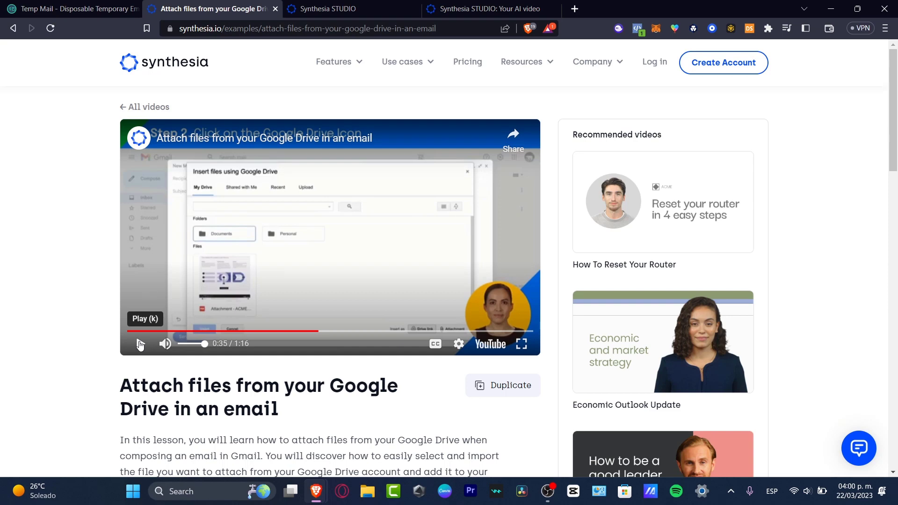
Step: Play the Google Drive email-attachment example video through to its closing screen
{"action": "left_click", "coordinate": [140, 344]}
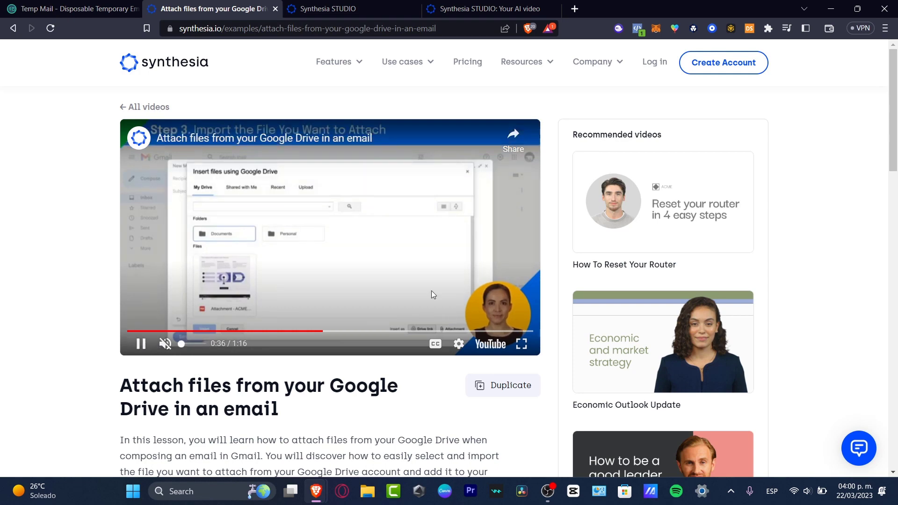
{"action": "left_click", "coordinate": [522, 62]}
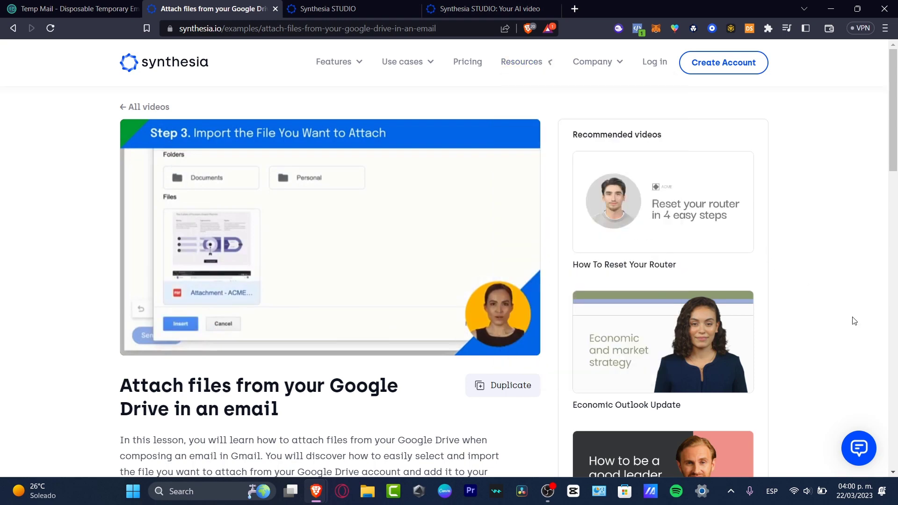
{"action": "scroll", "scroll_direction": "down", "scroll_amount": 3}
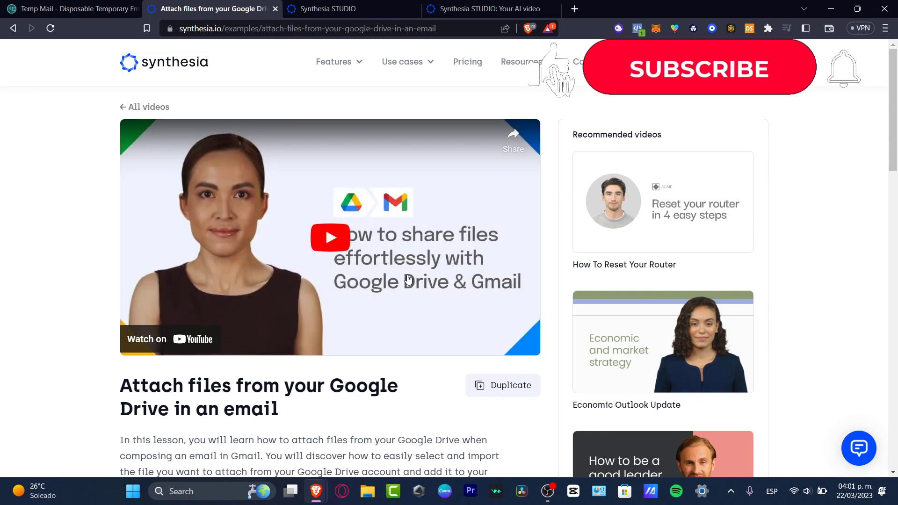
{"action": "left_click", "coordinate": [697, 69]}
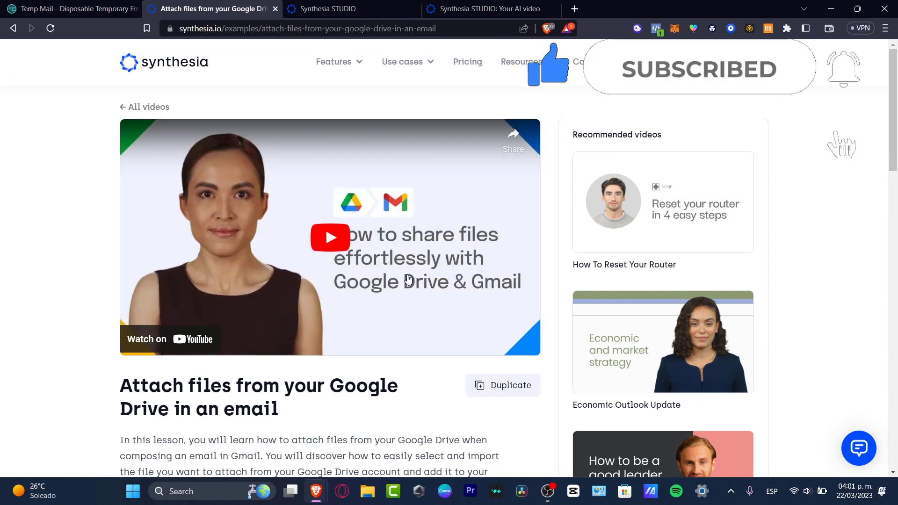